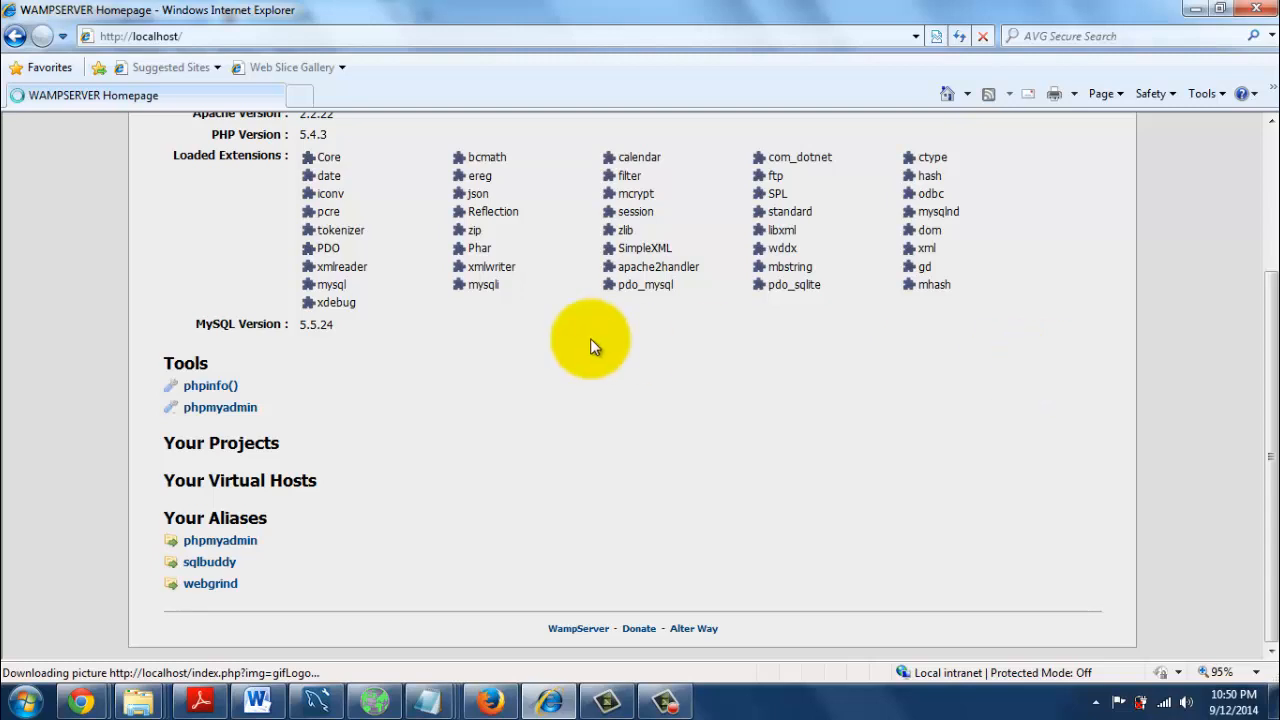
- Launch phpMyAdmin from the WampServer localhost homepage's Tools list
{"action": "scroll", "scroll_direction": "up", "scroll_amount": 3}
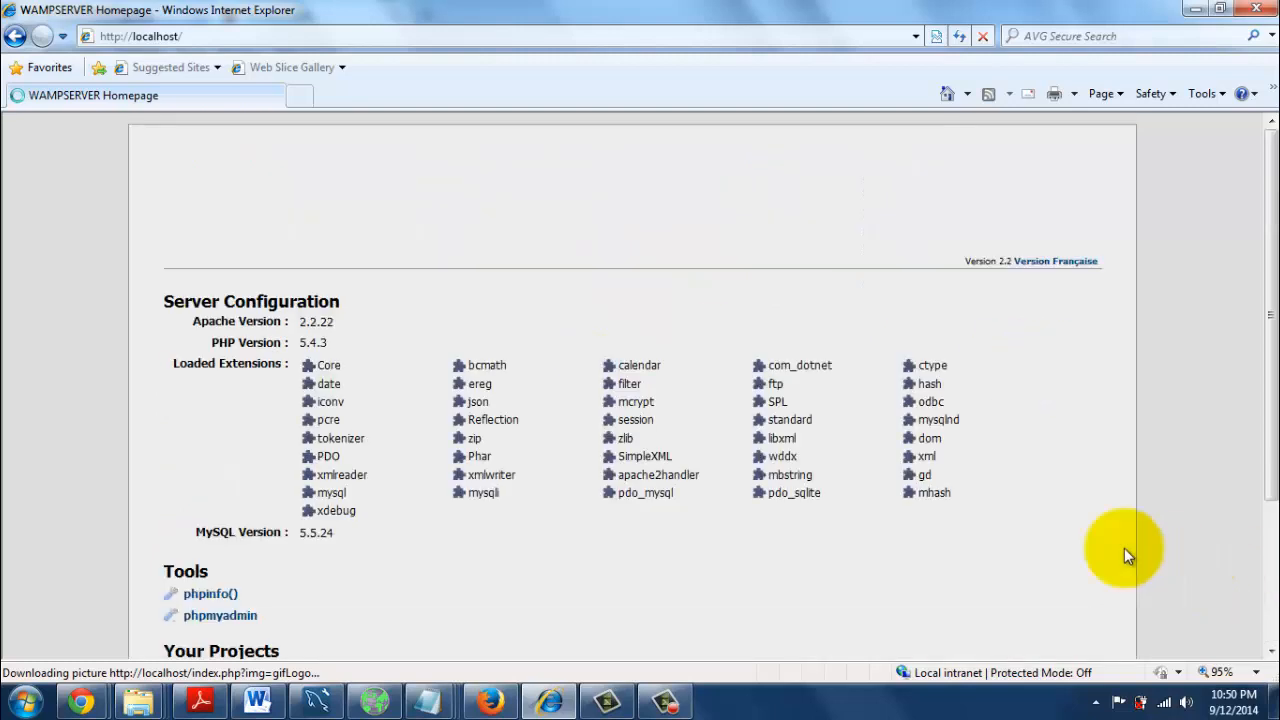
{"action": "scroll", "scroll_direction": "down", "scroll_amount": 3}
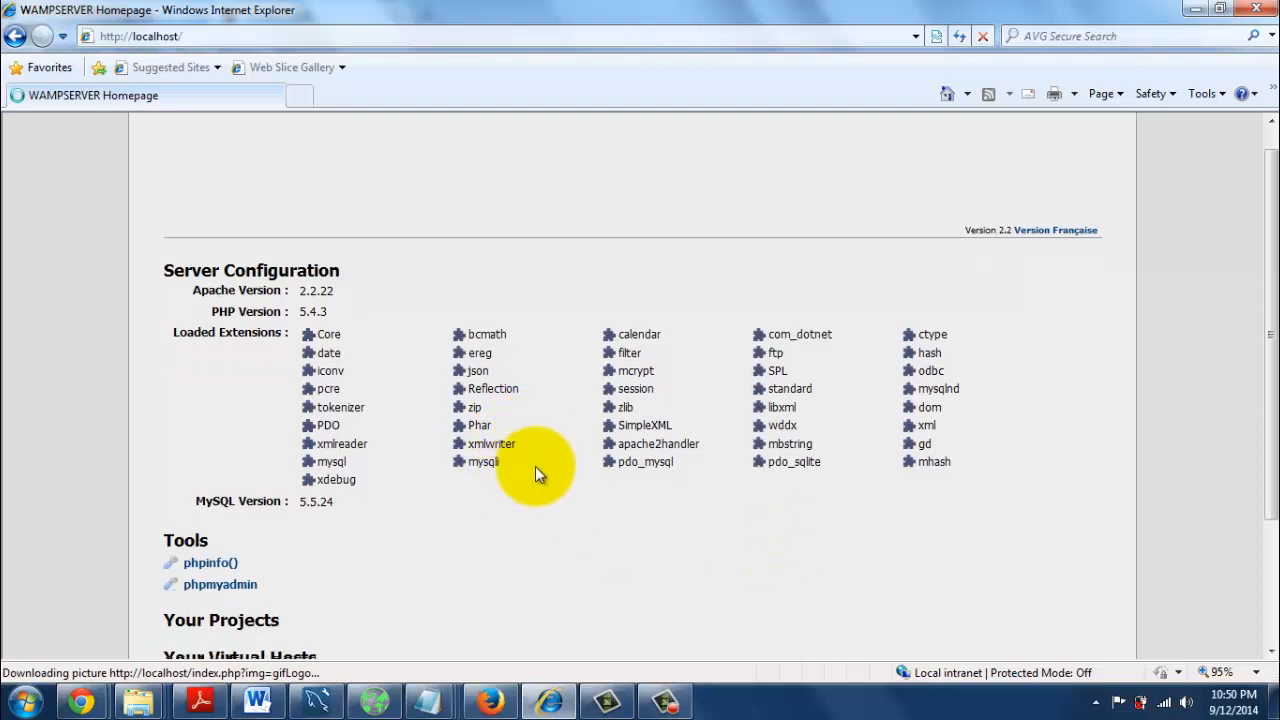
{"action": "scroll", "scroll_direction": "down", "scroll_amount": 3}
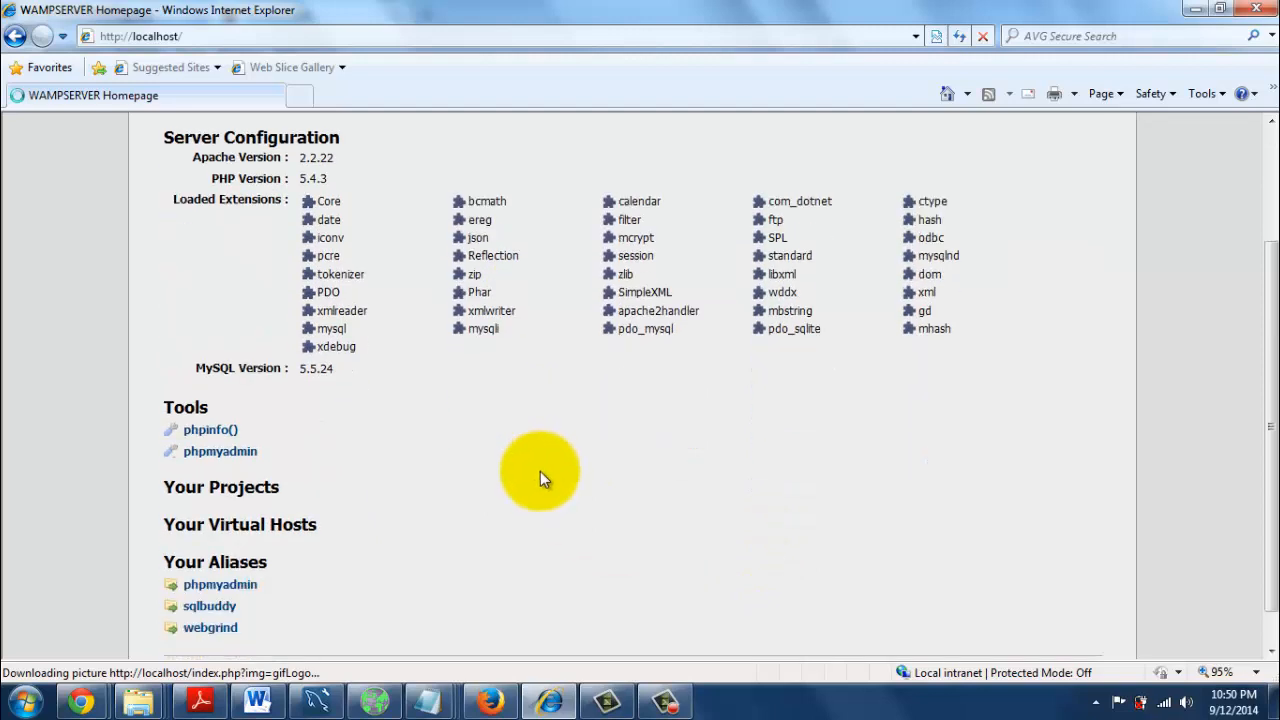
{"action": "scroll", "scroll_direction": "down", "scroll_amount": 3}
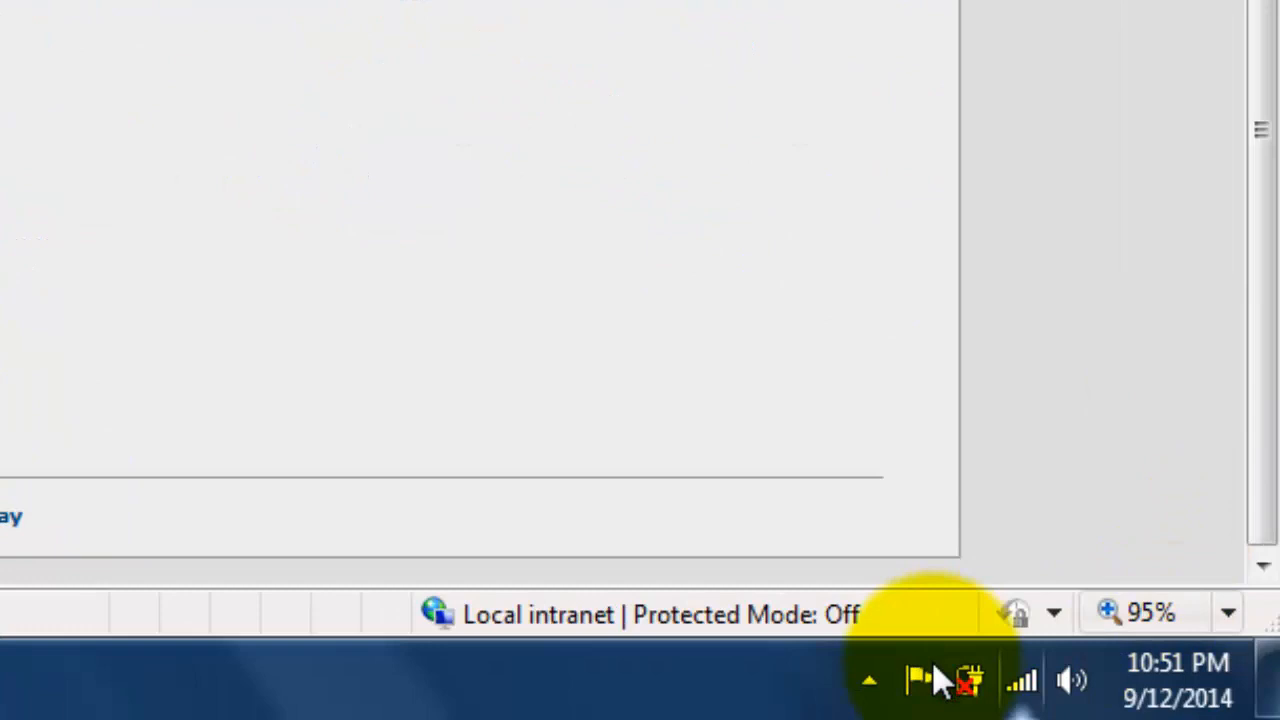
{"action": "left_click", "coordinate": [970, 680]}
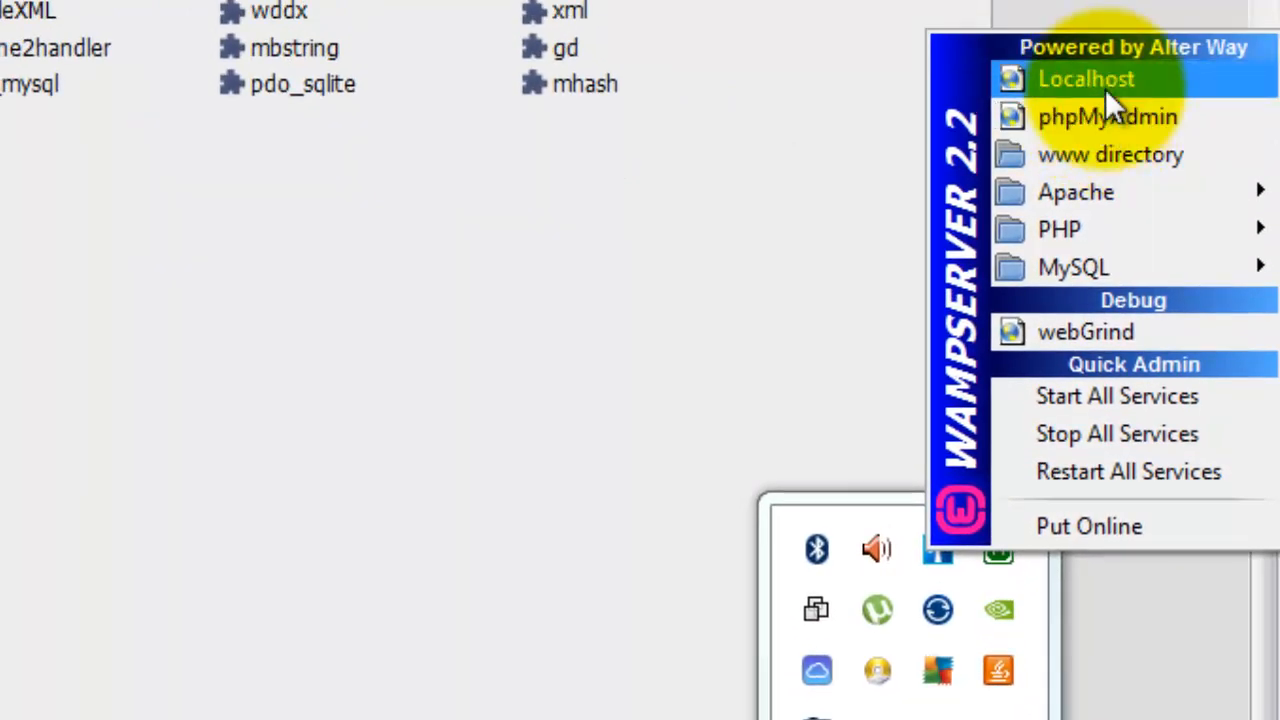
{"action": "mouse_move", "coordinate": [1130, 116]}
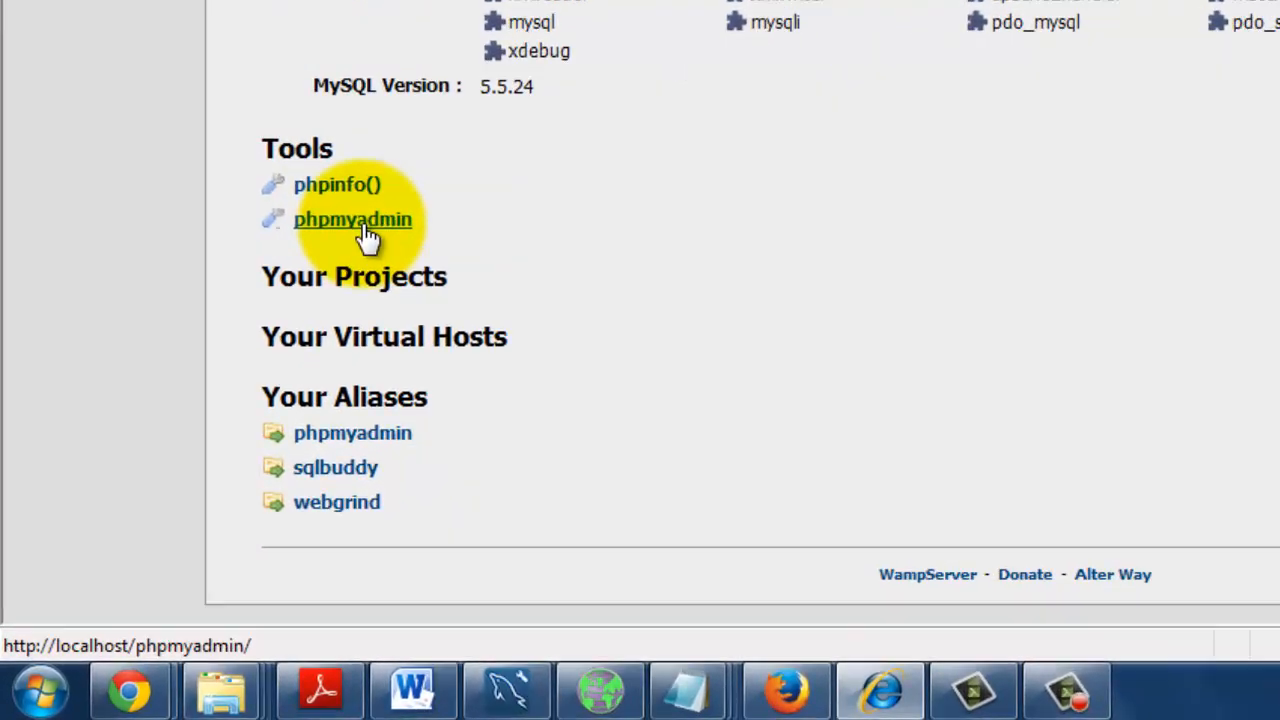
{"action": "left_click", "coordinate": [352, 218]}
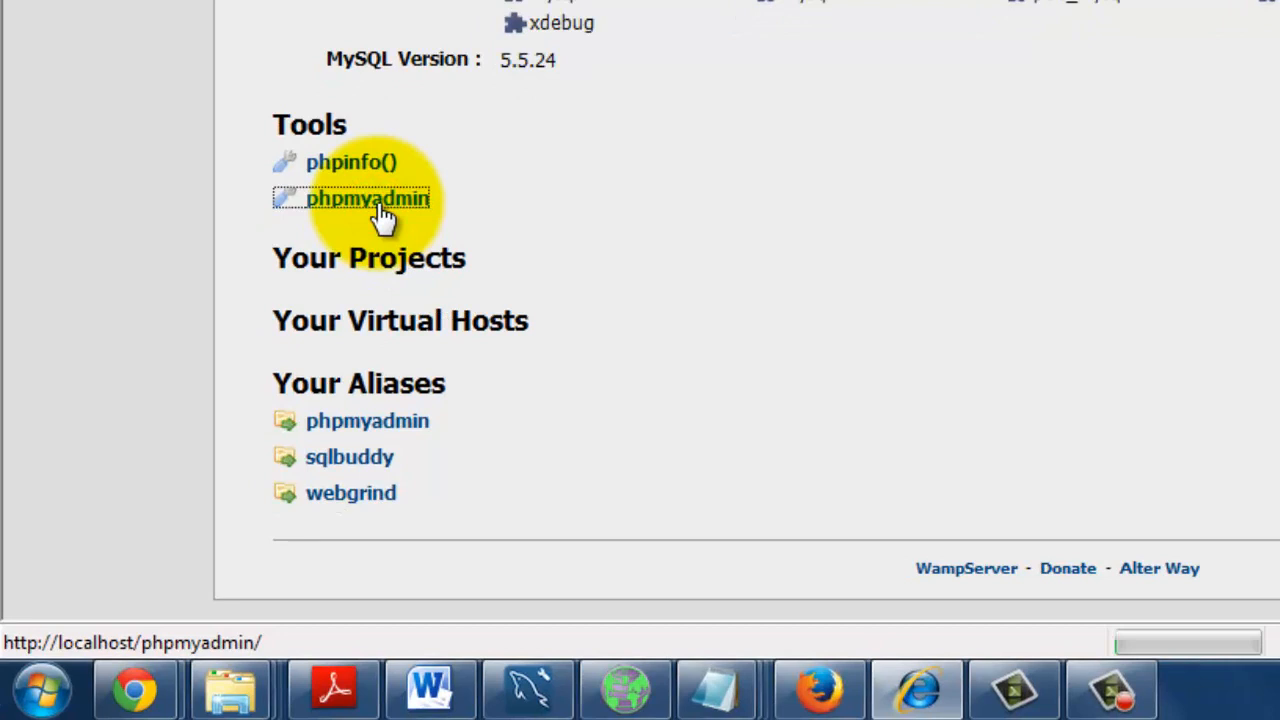
- Load the phpMyAdmin 3.5.1 home page listing information_schema, mysql, sales, sqltraining and test
{"action": "left_click", "coordinate": [368, 200]}
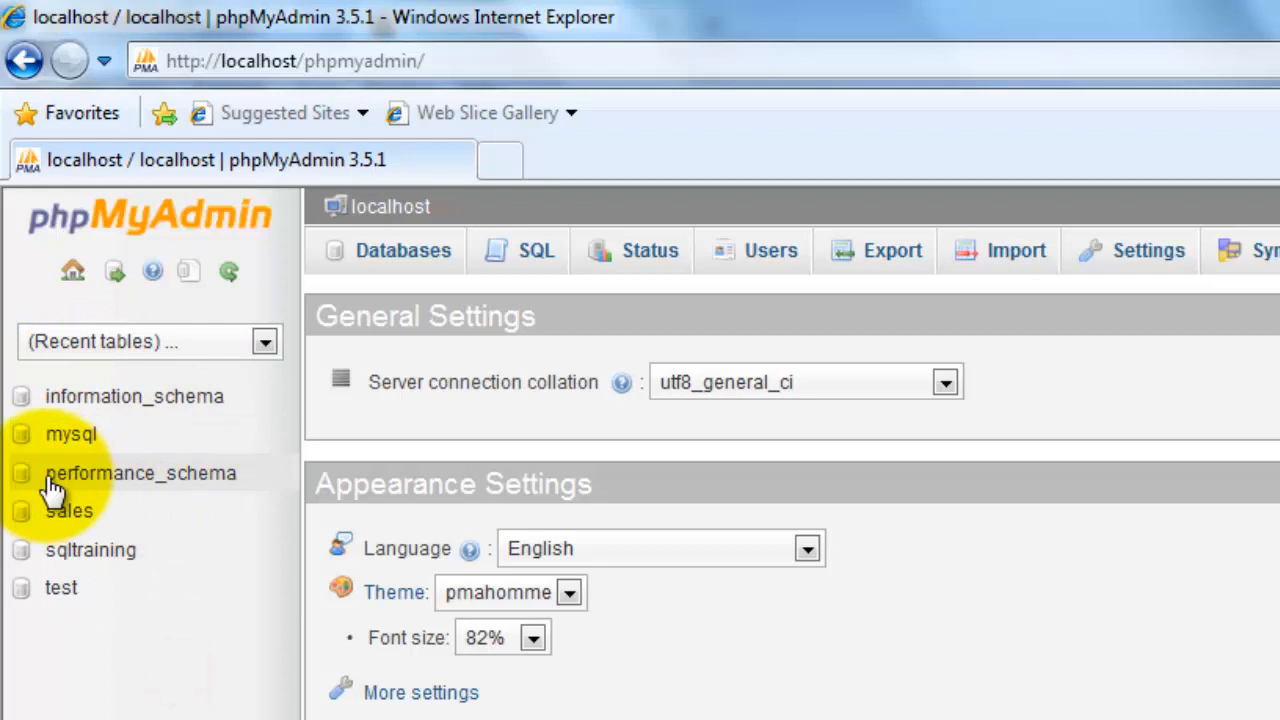
{"action": "mouse_move", "coordinate": [272, 460]}
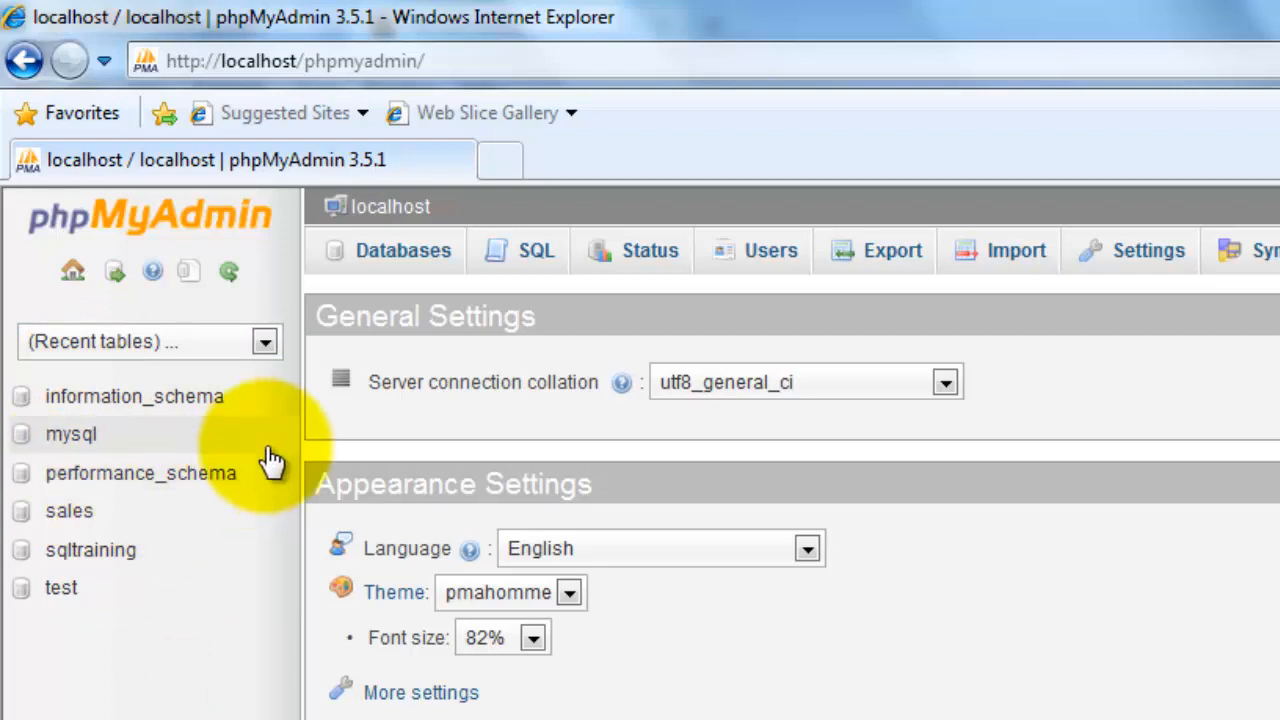
{"action": "mouse_move", "coordinate": [176, 544]}
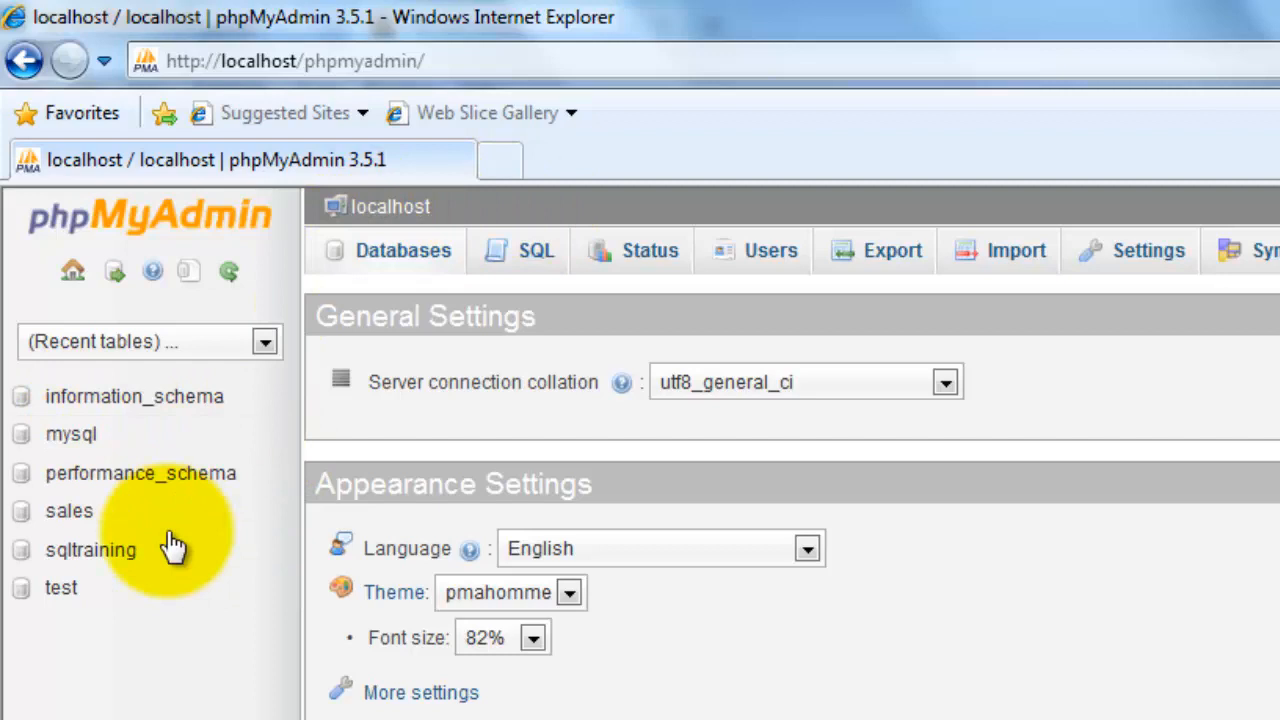
{"action": "mouse_move", "coordinate": [140, 472]}
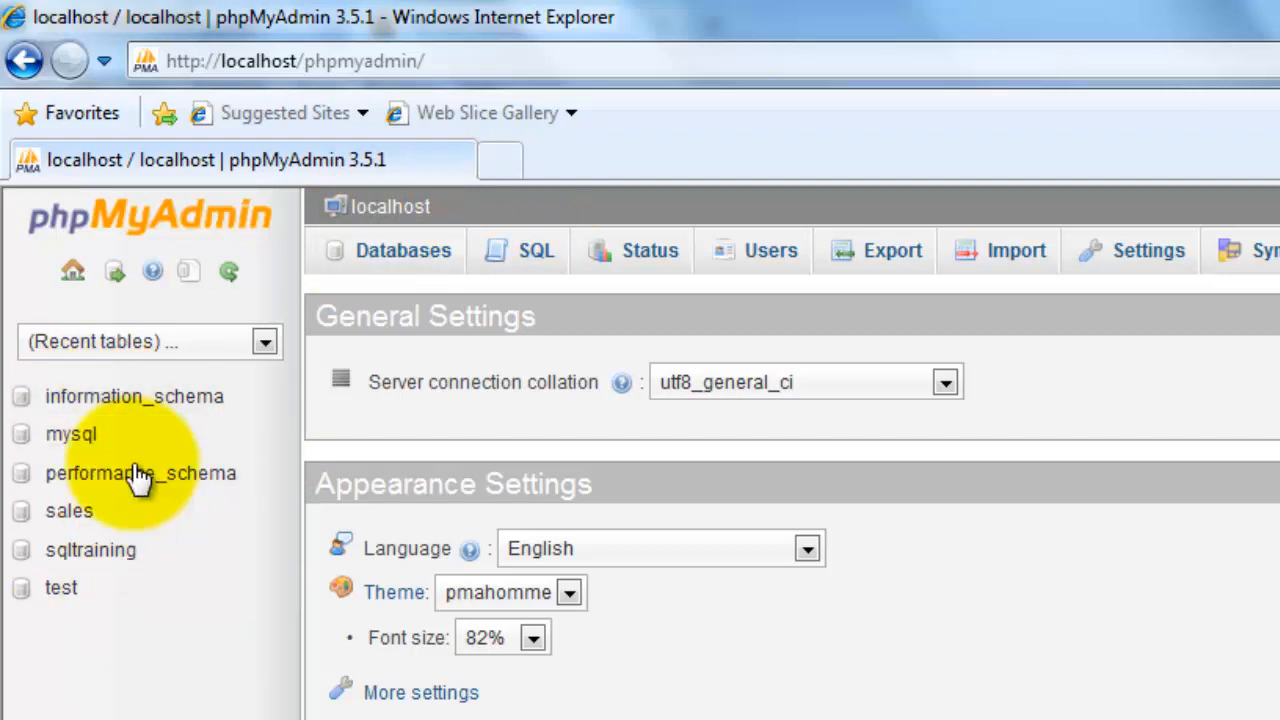
{"action": "mouse_move", "coordinate": [850, 252]}
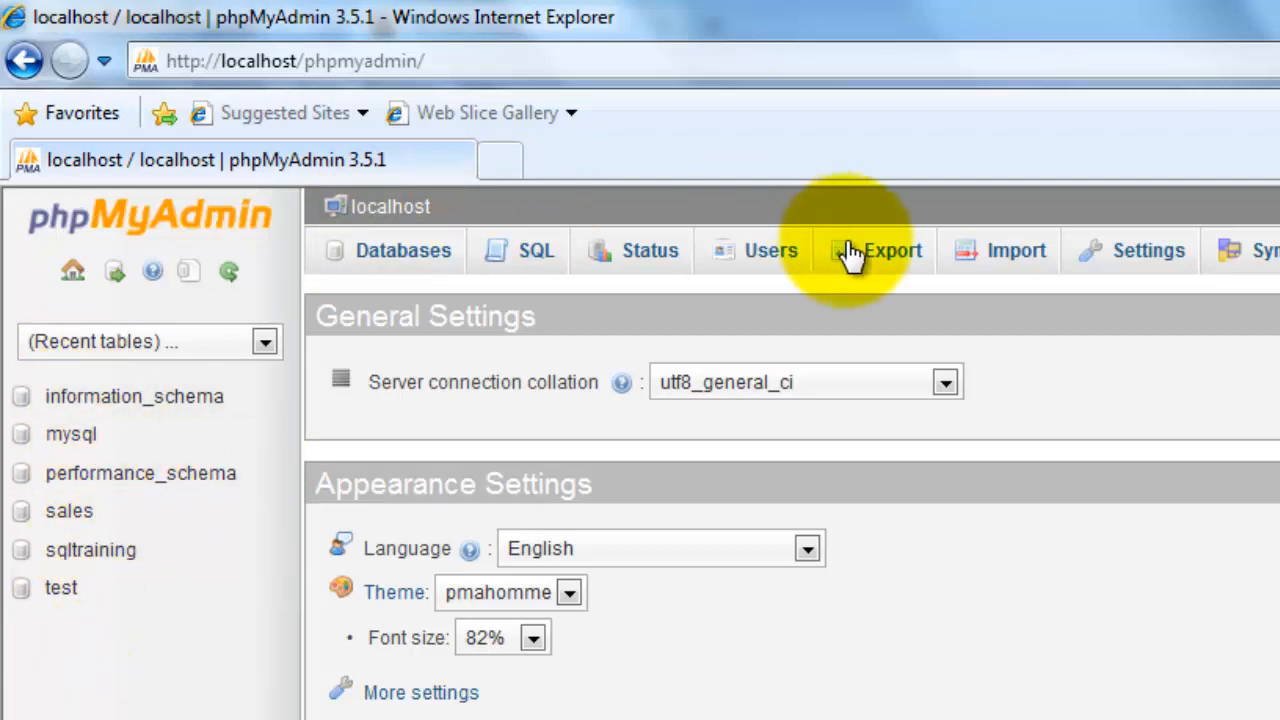
{"action": "mouse_move", "coordinate": [790, 276]}
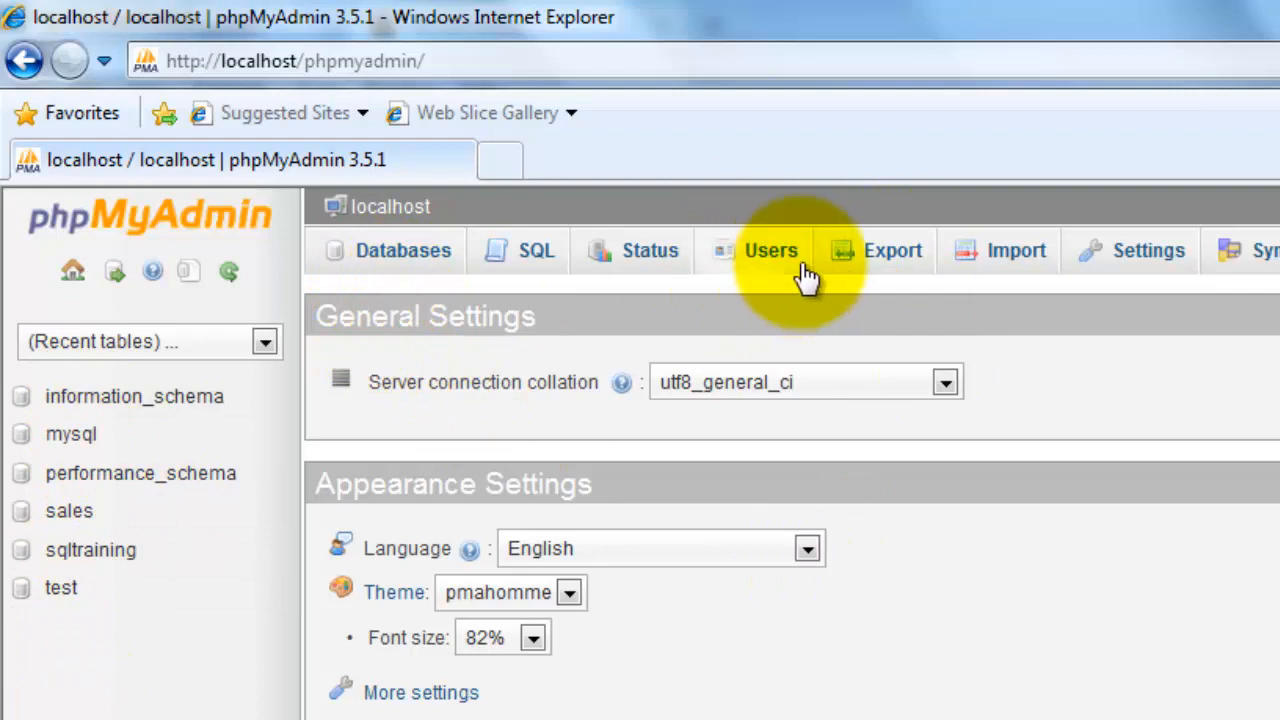
{"action": "mouse_move", "coordinate": [776, 288]}
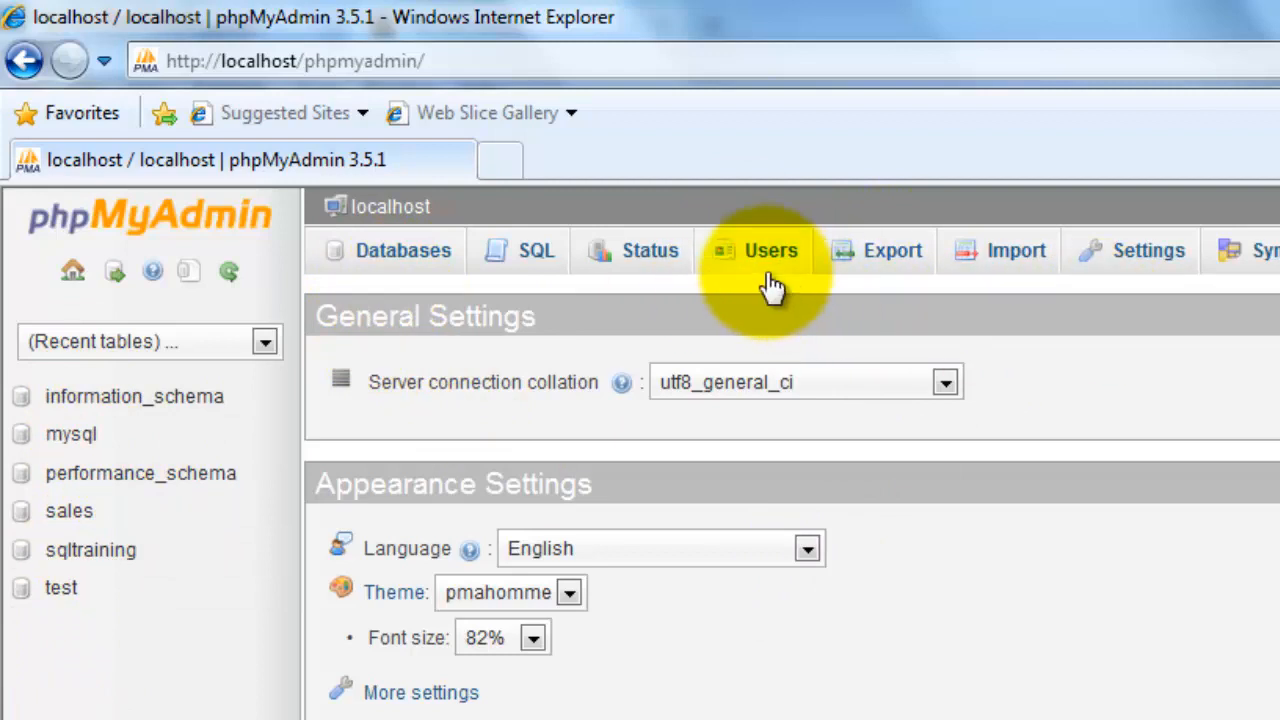
- View the Users overview of existing accounts and start the Add user form
{"action": "left_click", "coordinate": [770, 250]}
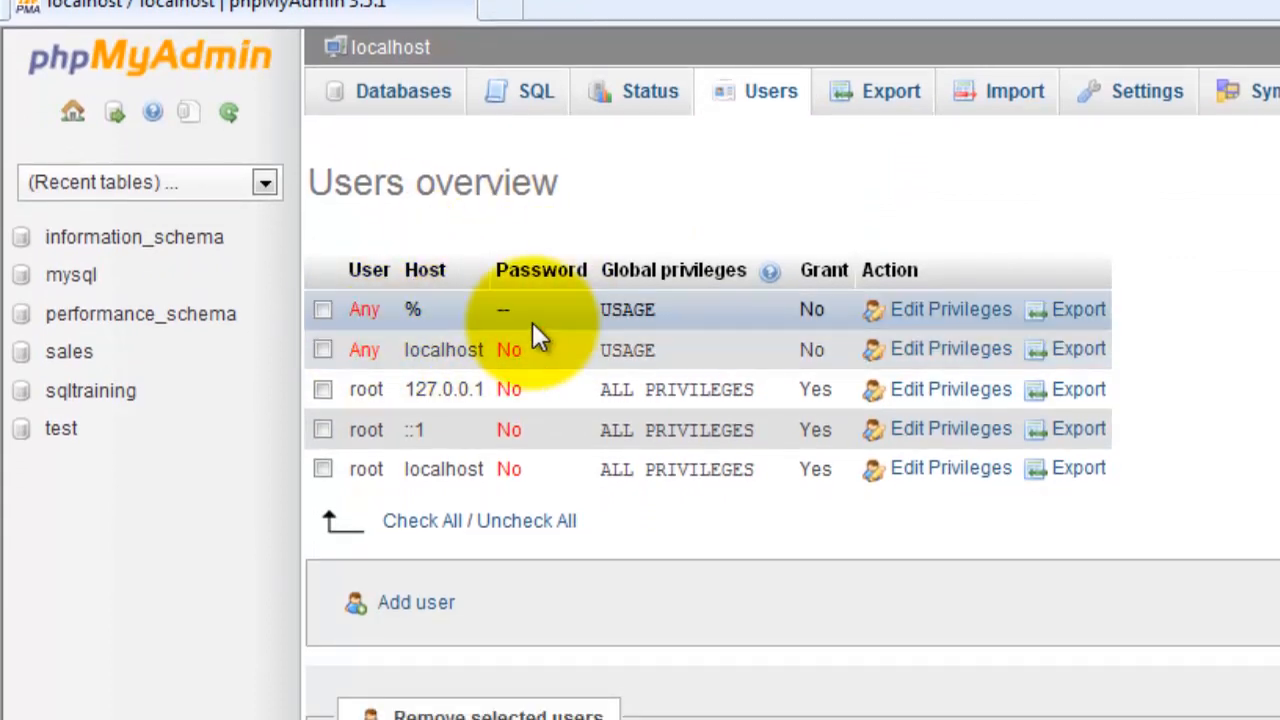
{"action": "mouse_move", "coordinate": [980, 330]}
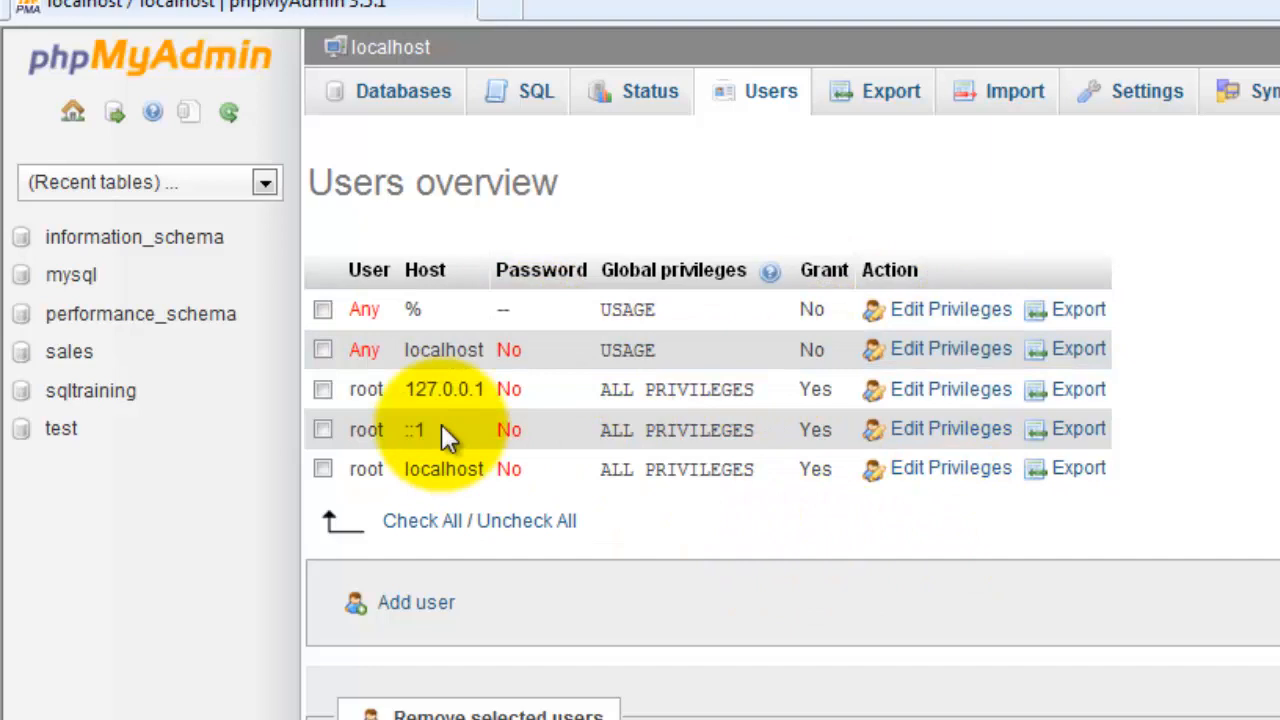
{"action": "mouse_move", "coordinate": [640, 556]}
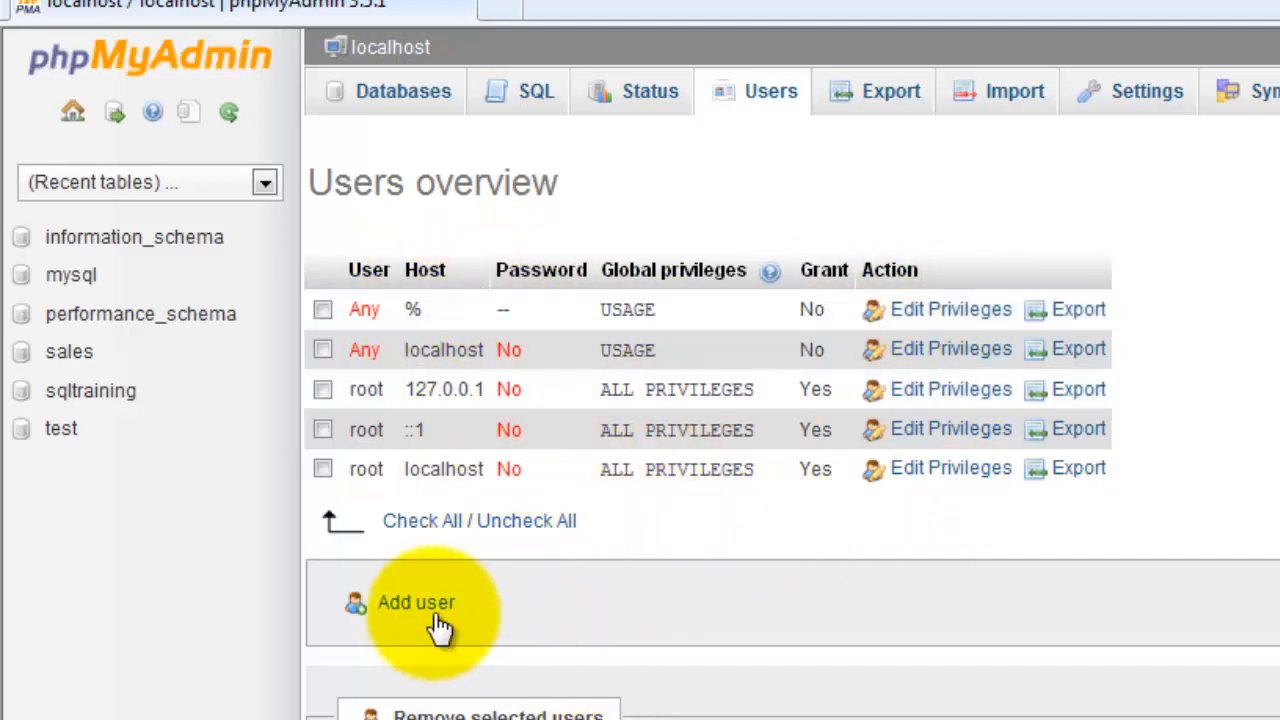
{"action": "mouse_move", "coordinate": [440, 468]}
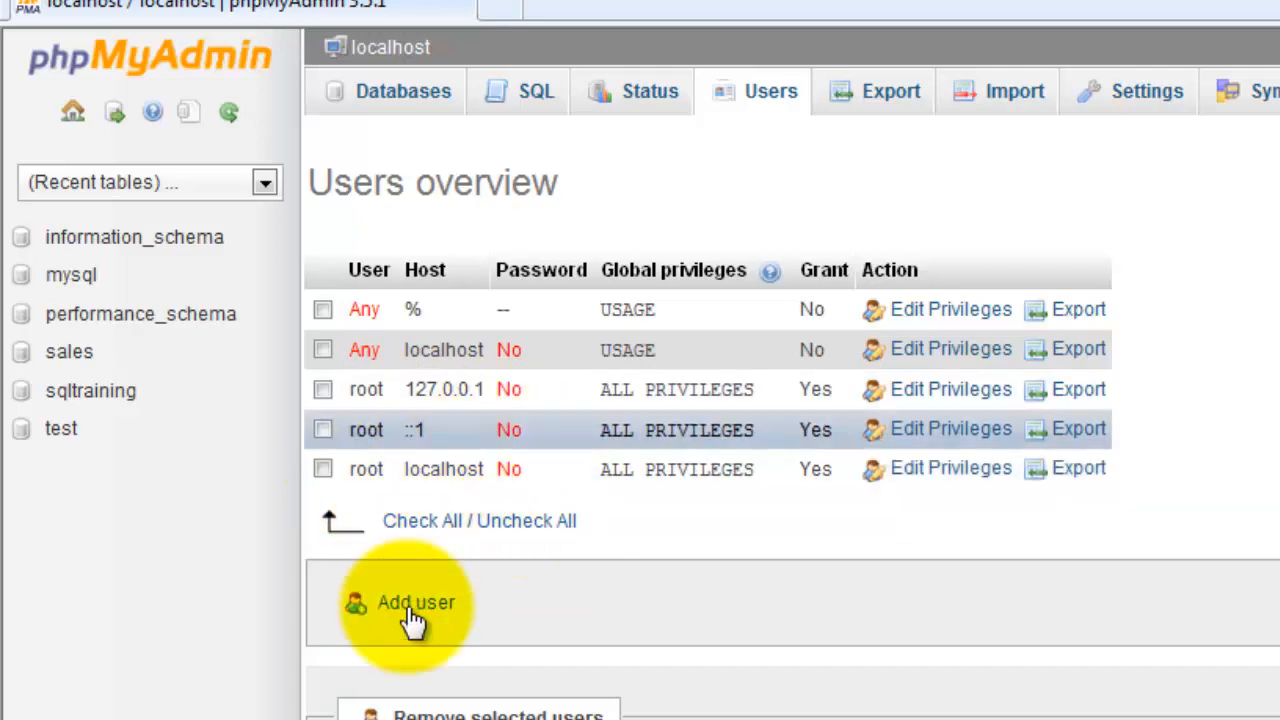
{"action": "left_click", "coordinate": [416, 602]}
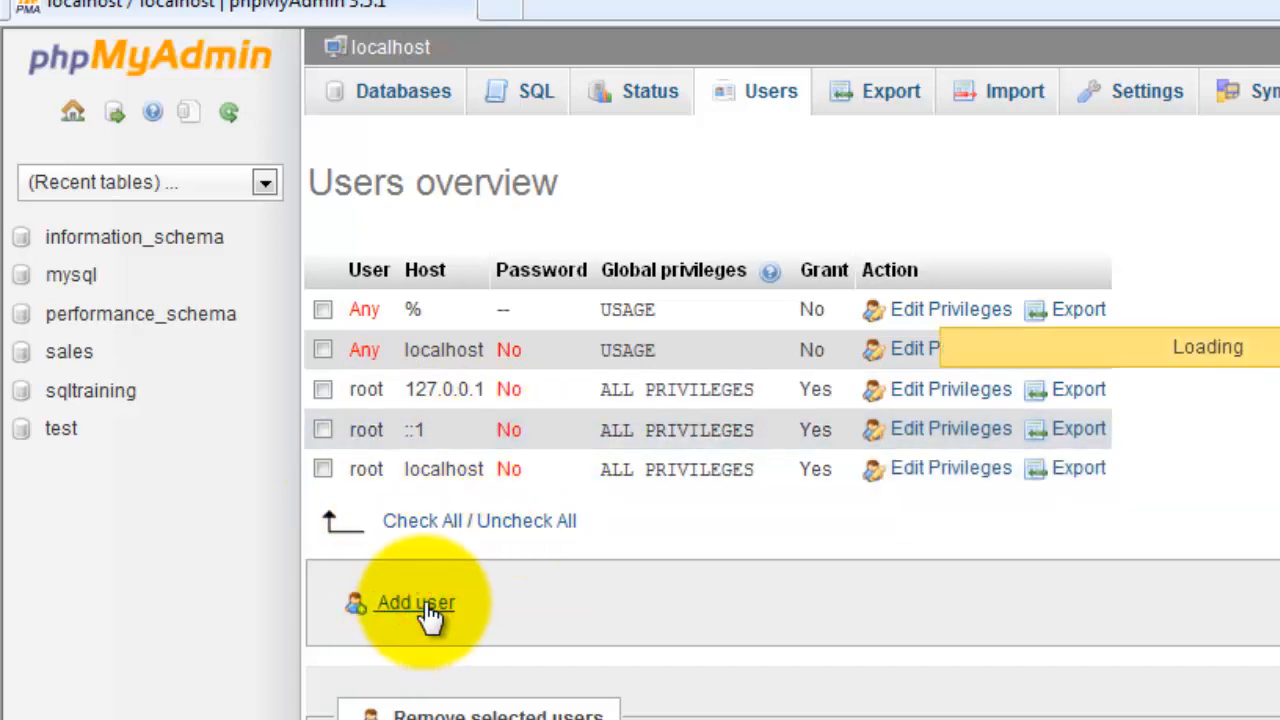
- Name the new user techyvicky with the wildcard-name database grant and all global privileges checked
{"action": "left_click", "coordinate": [414, 602]}
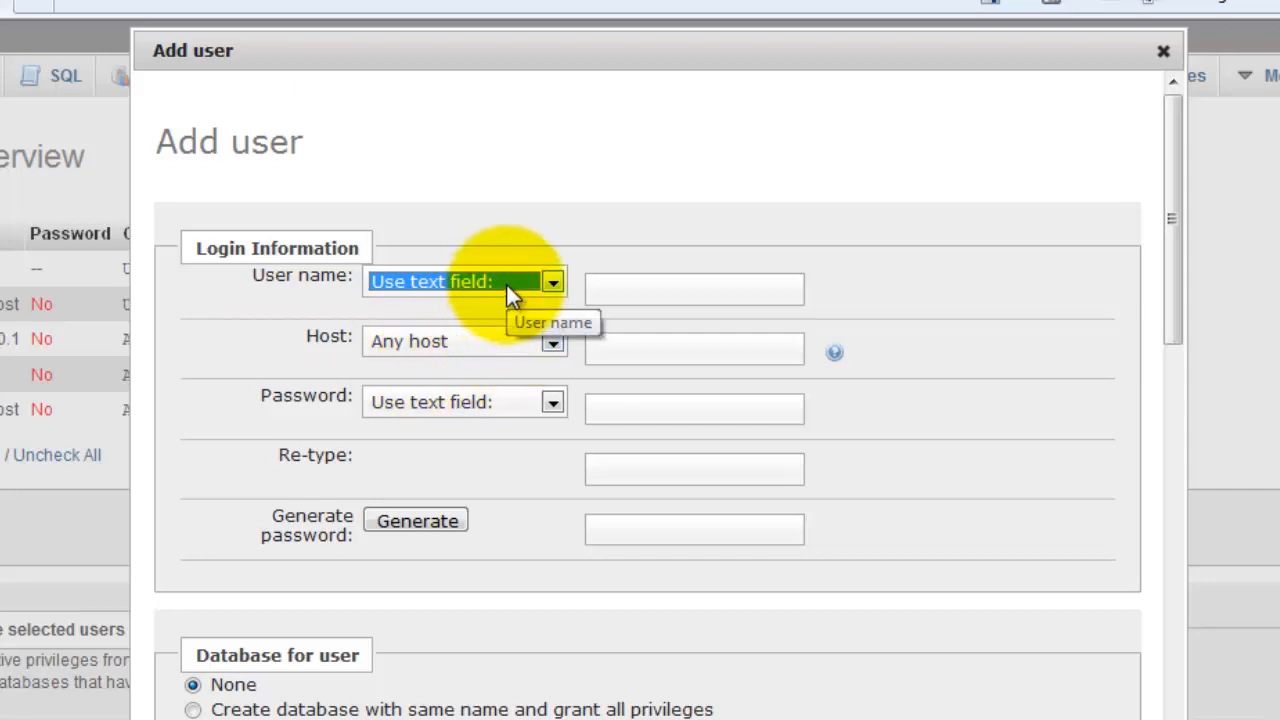
{"action": "left_click", "coordinate": [692, 288]}
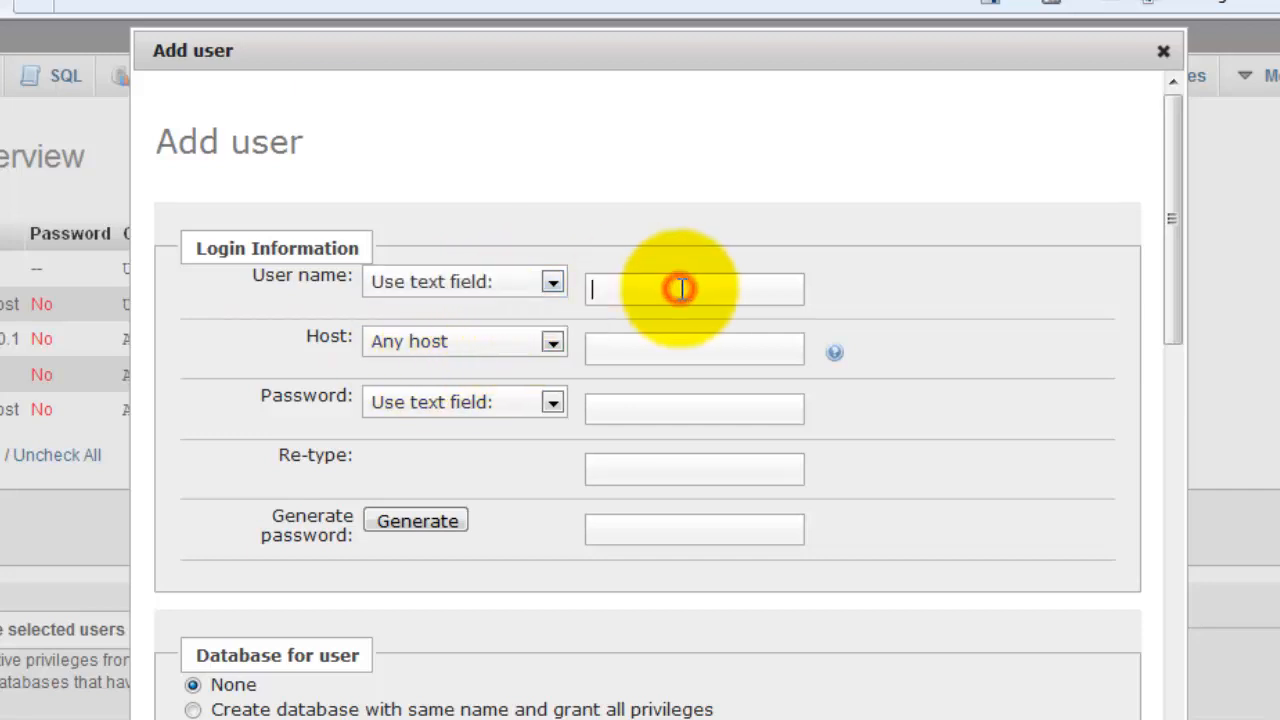
{"action": "type", "text": "techyvicky"}
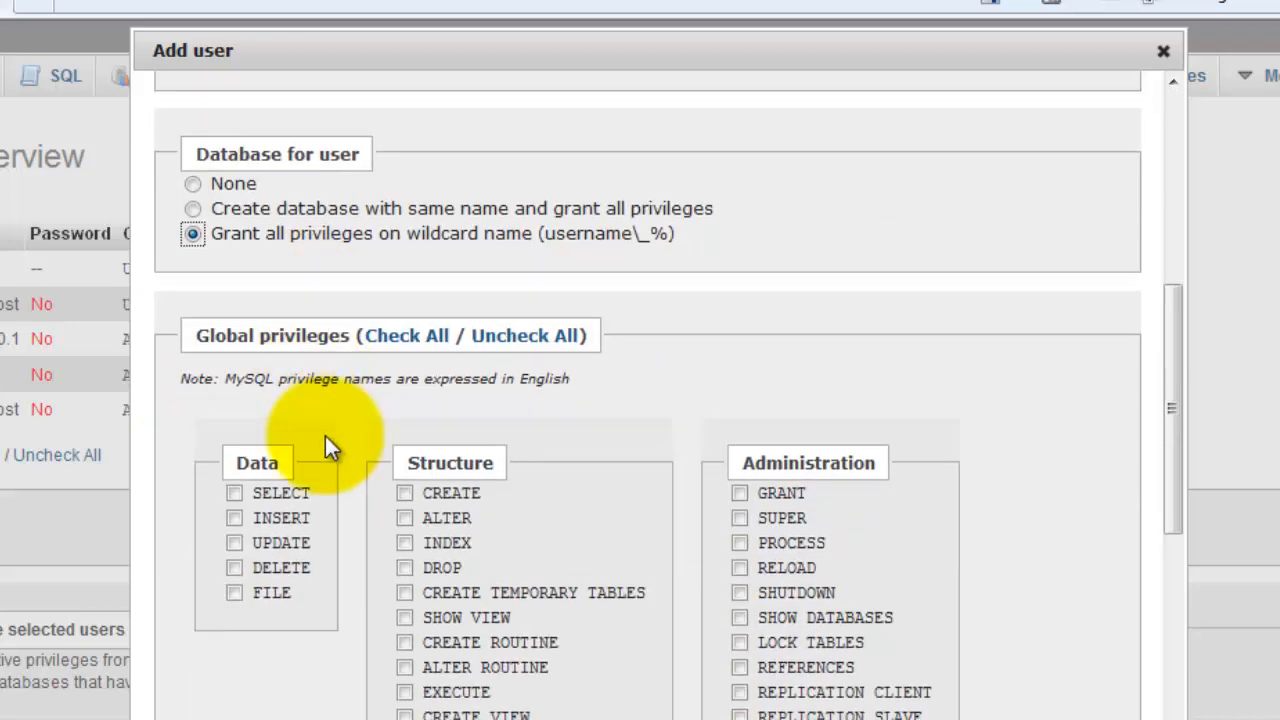
{"action": "left_click", "coordinate": [404, 336]}
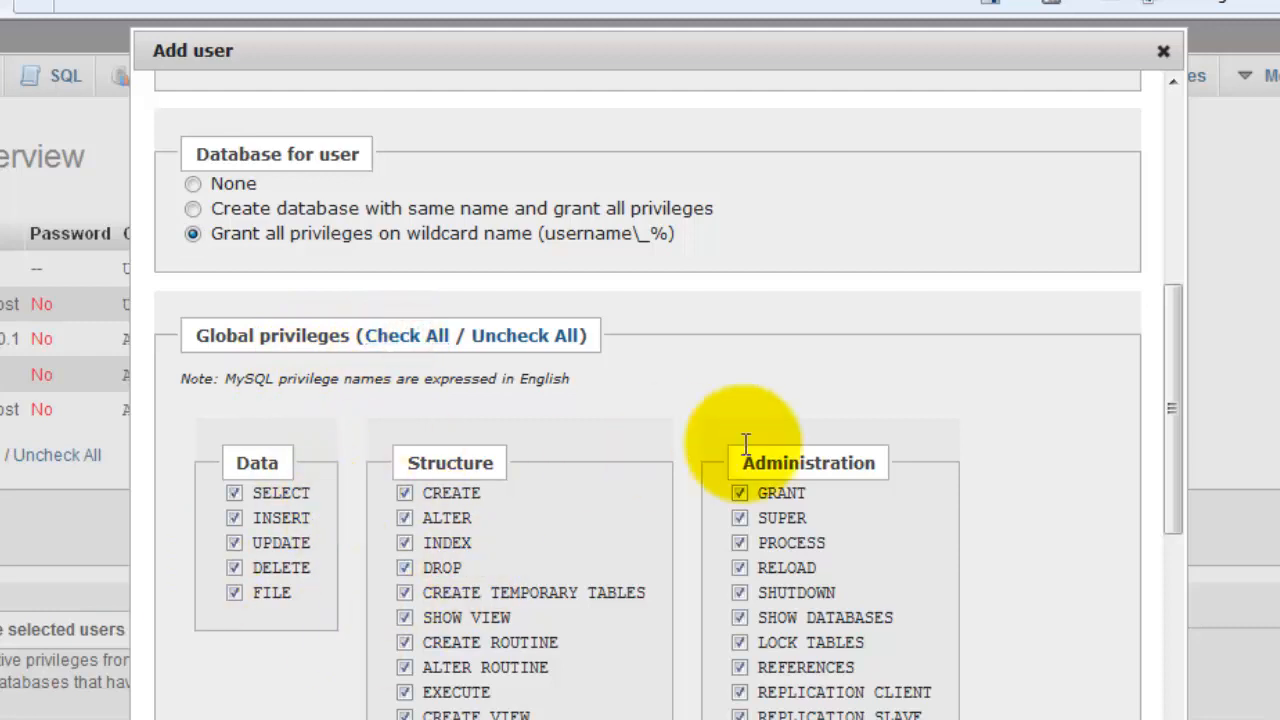
{"action": "scroll", "scroll_direction": "down", "scroll_amount": 3}
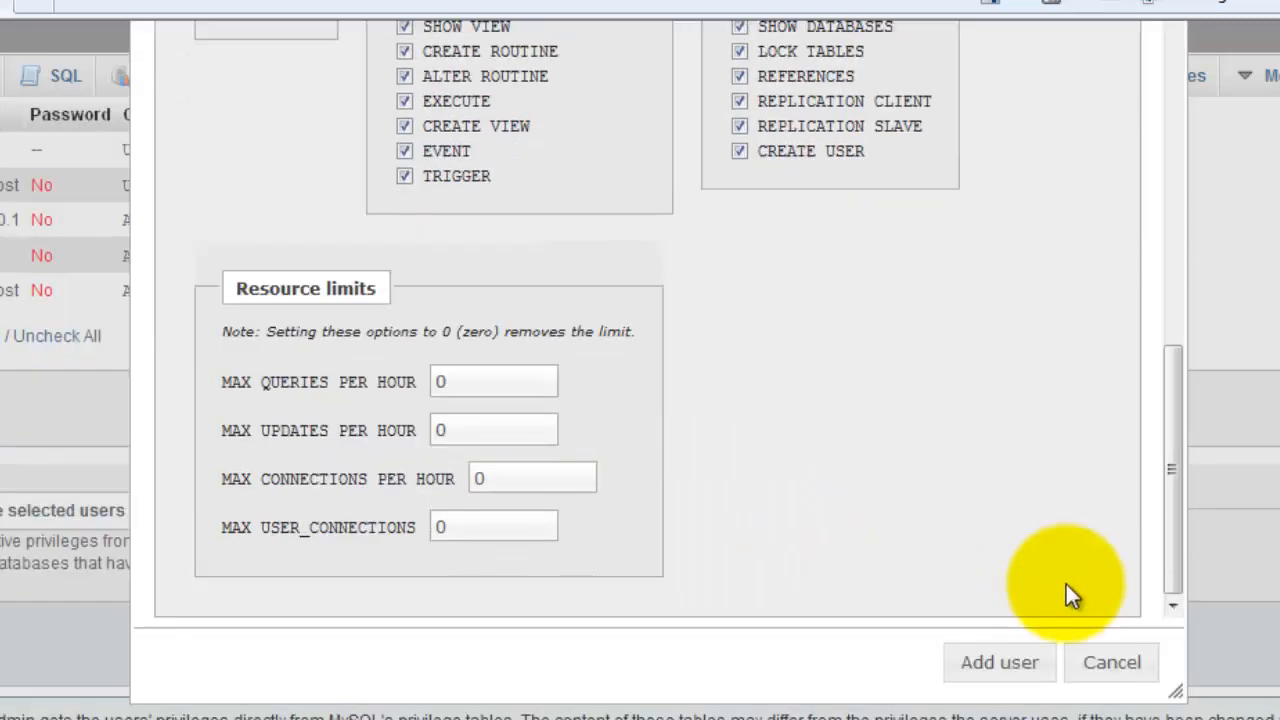
{"action": "mouse_move", "coordinate": [1000, 662]}
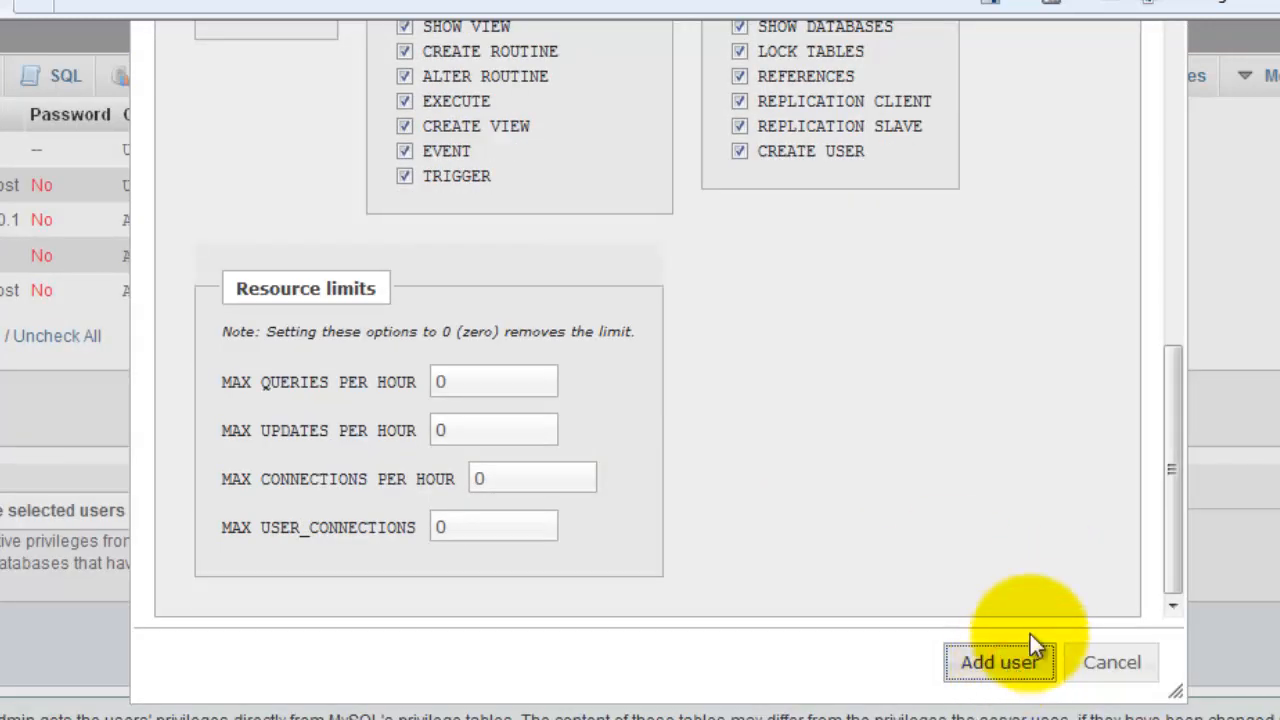
- Create the techyvicky account and confirm it appears in the Users overview with a password
{"action": "left_click", "coordinate": [998, 662]}
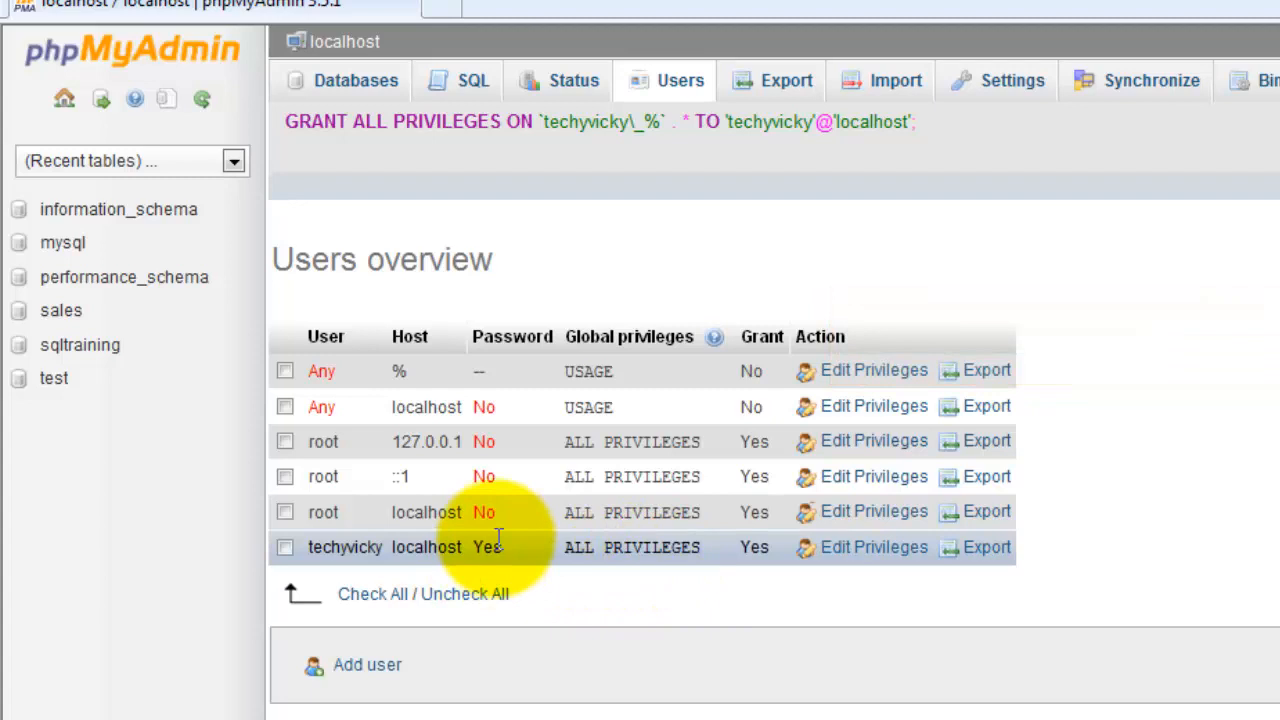
{"action": "double_click", "coordinate": [488, 548]}
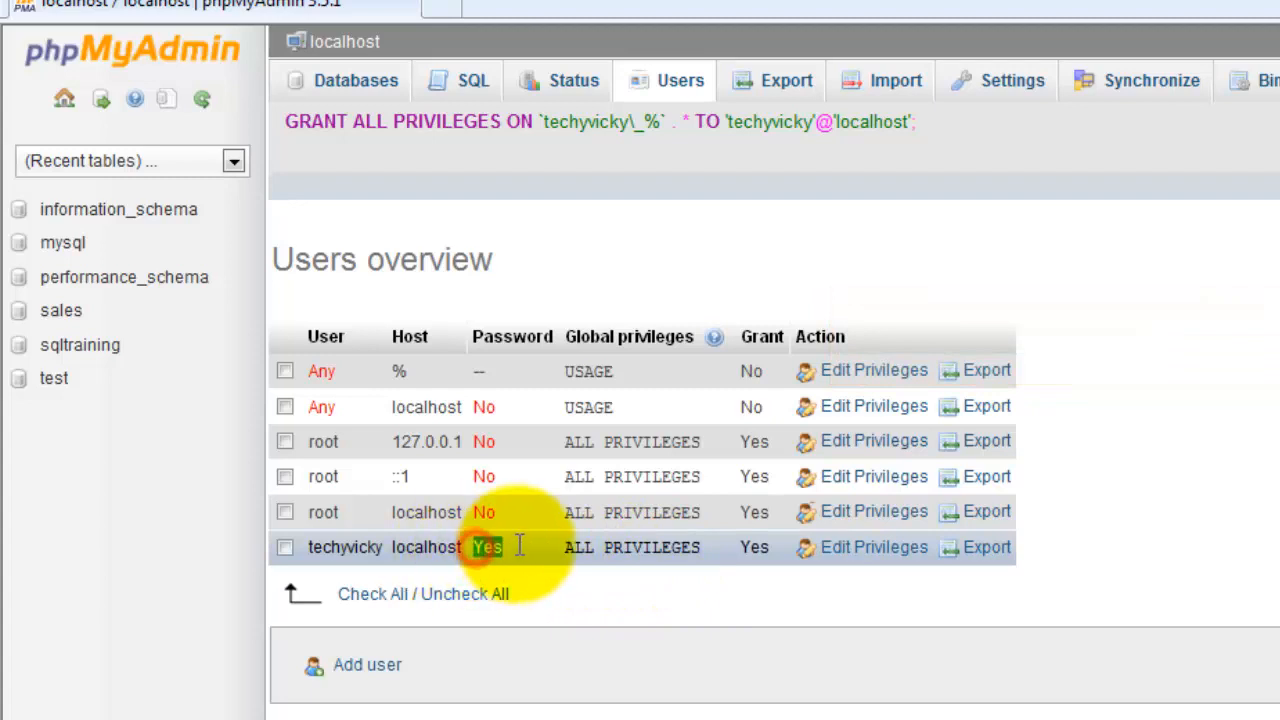
{"action": "left_click", "coordinate": [284, 548]}
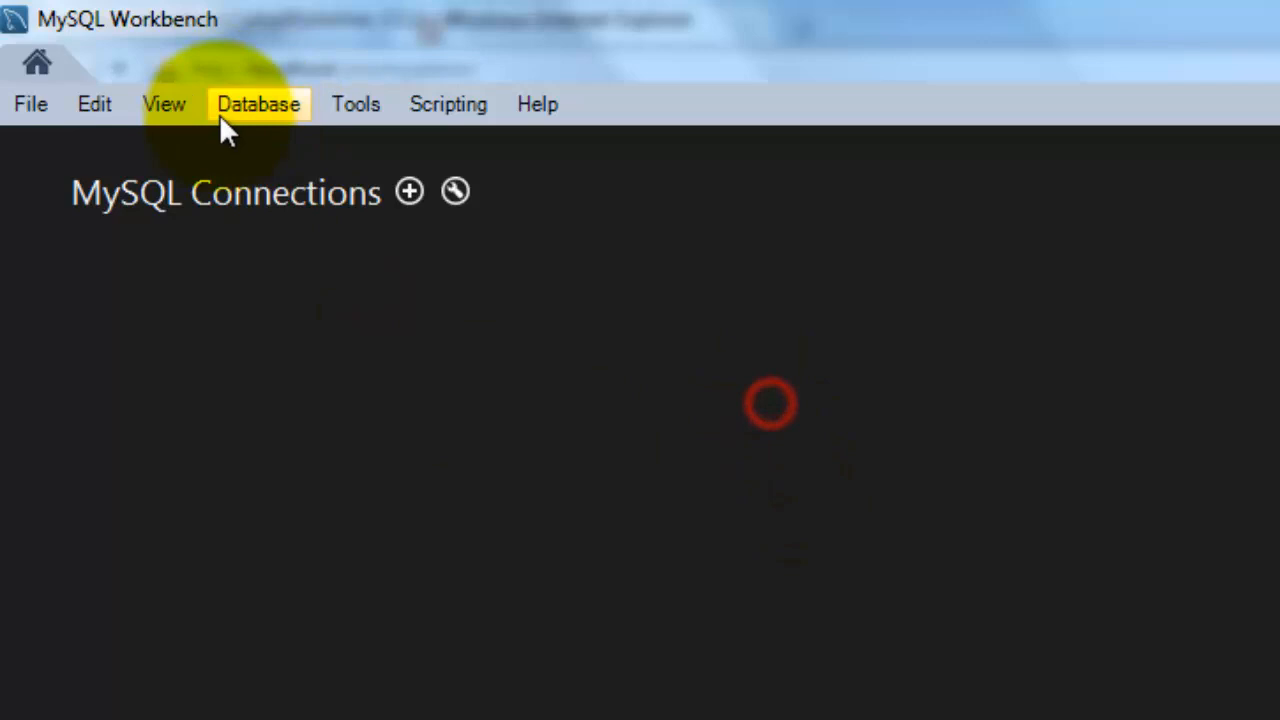
- Bring up MySQL Workbench's Manage Connections dialog from the Database menu
{"action": "left_click", "coordinate": [258, 104]}
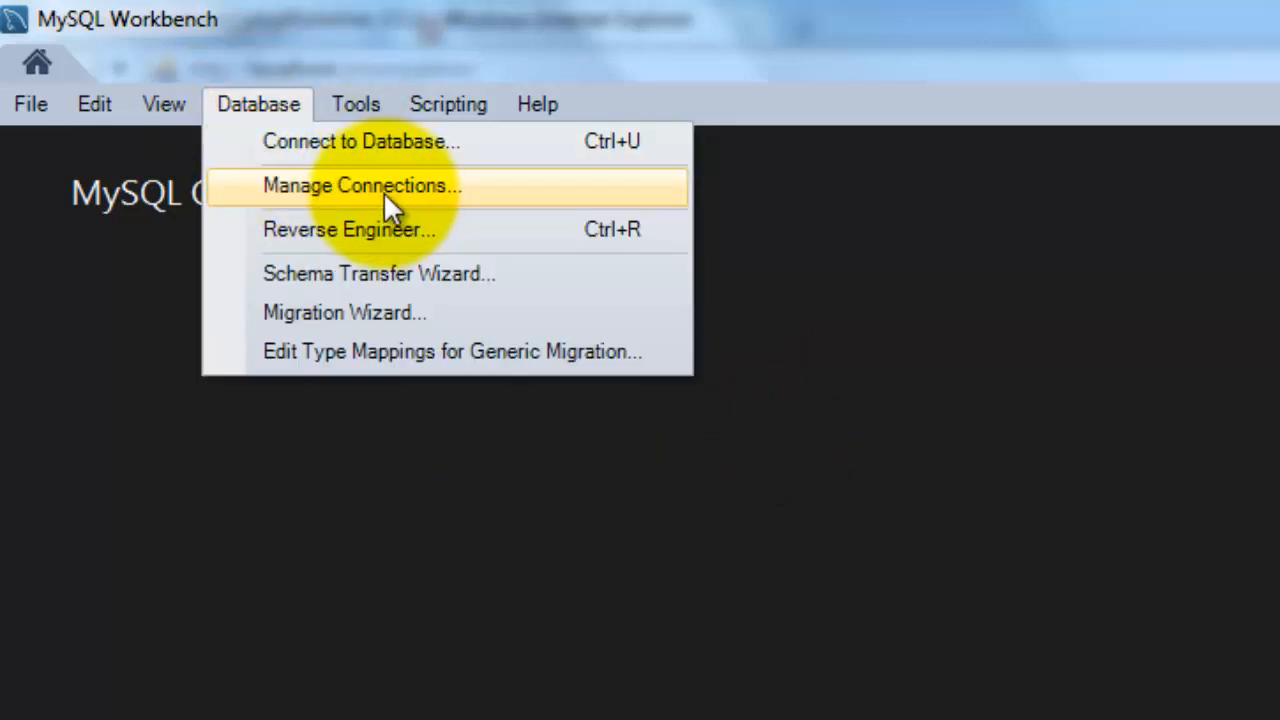
{"action": "left_click", "coordinate": [360, 184]}
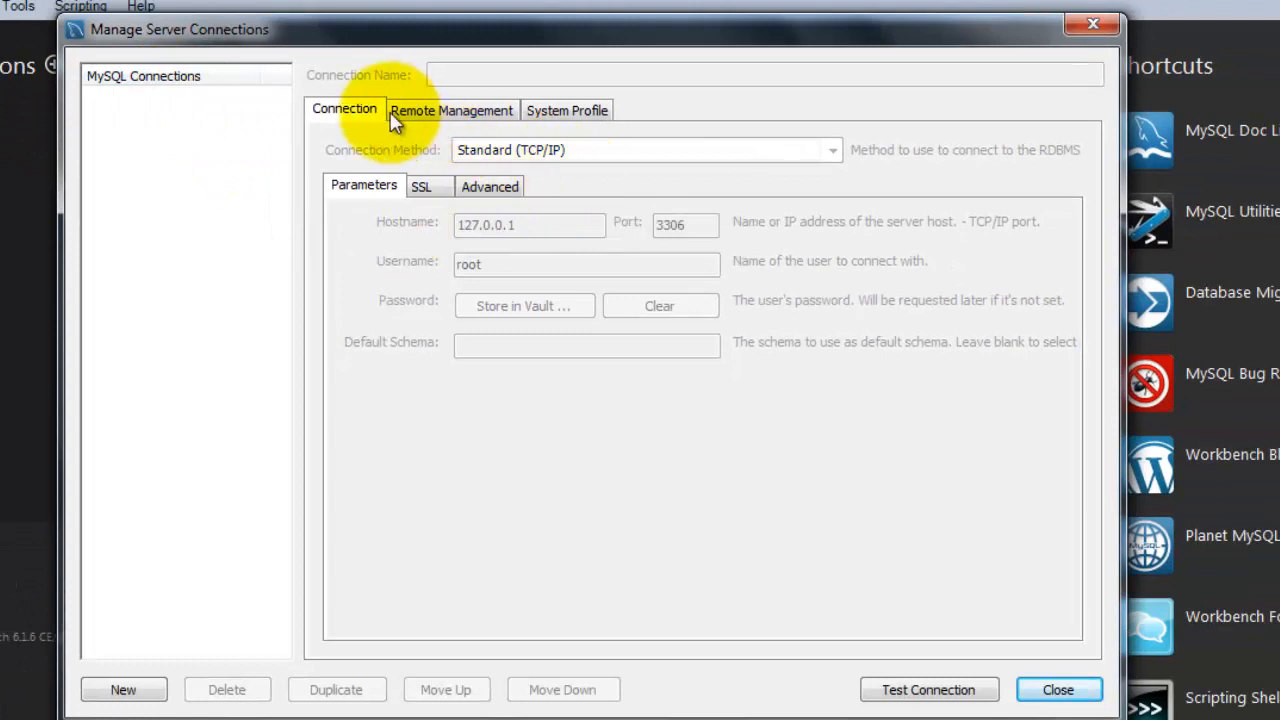
- Create a new localhost connection with username techyvicky and default schema sqltraining
{"action": "left_click", "coordinate": [124, 688]}
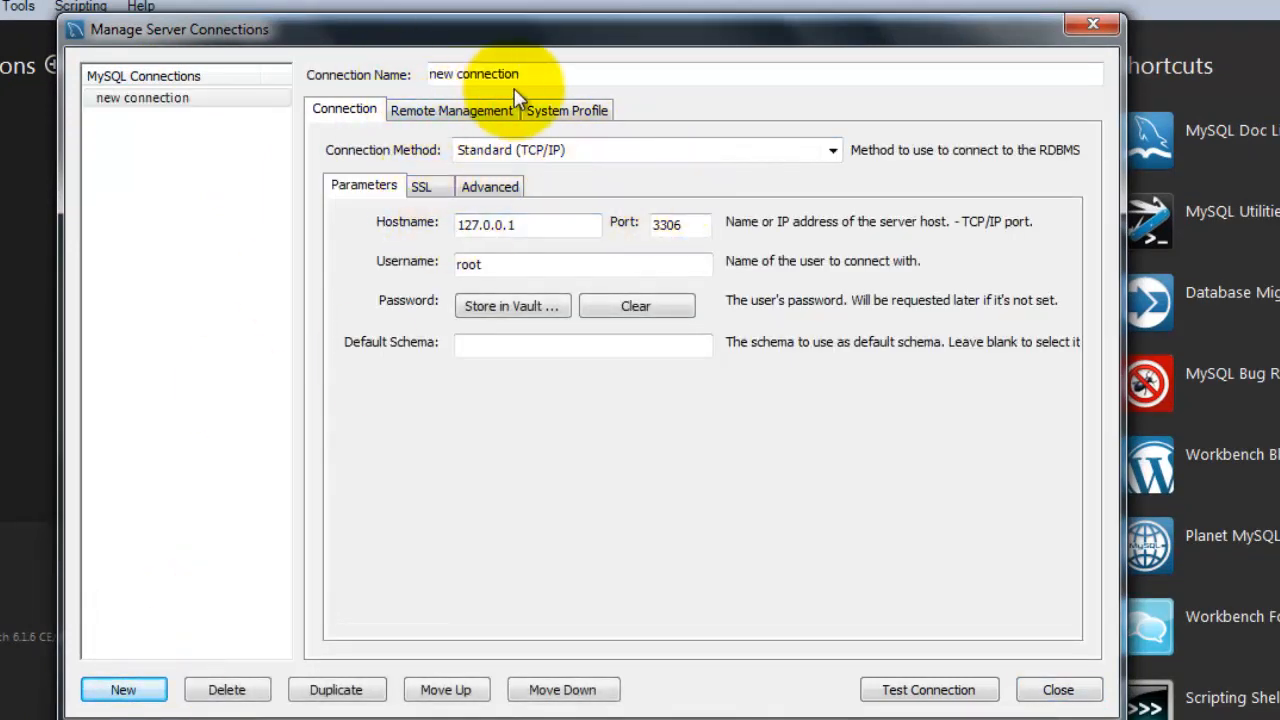
{"action": "triple_click", "coordinate": [474, 74]}
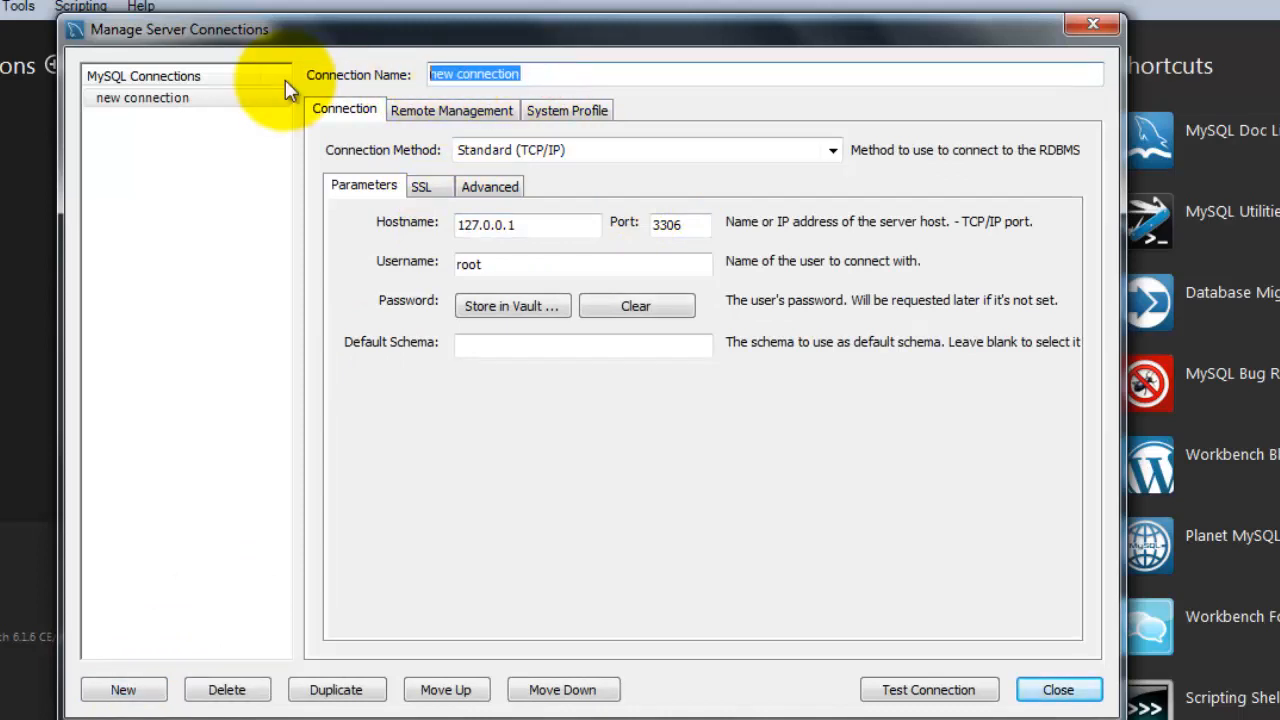
{"action": "left_click", "coordinate": [568, 74]}
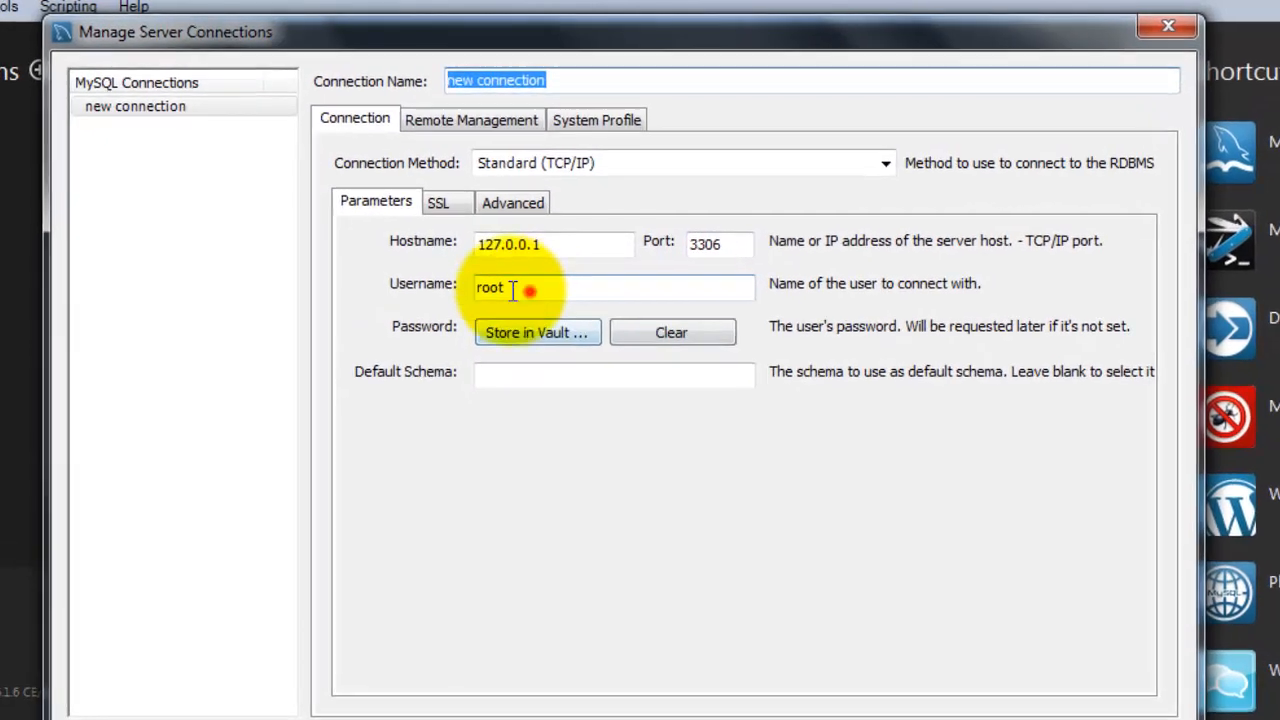
{"action": "type", "text": "techy"}
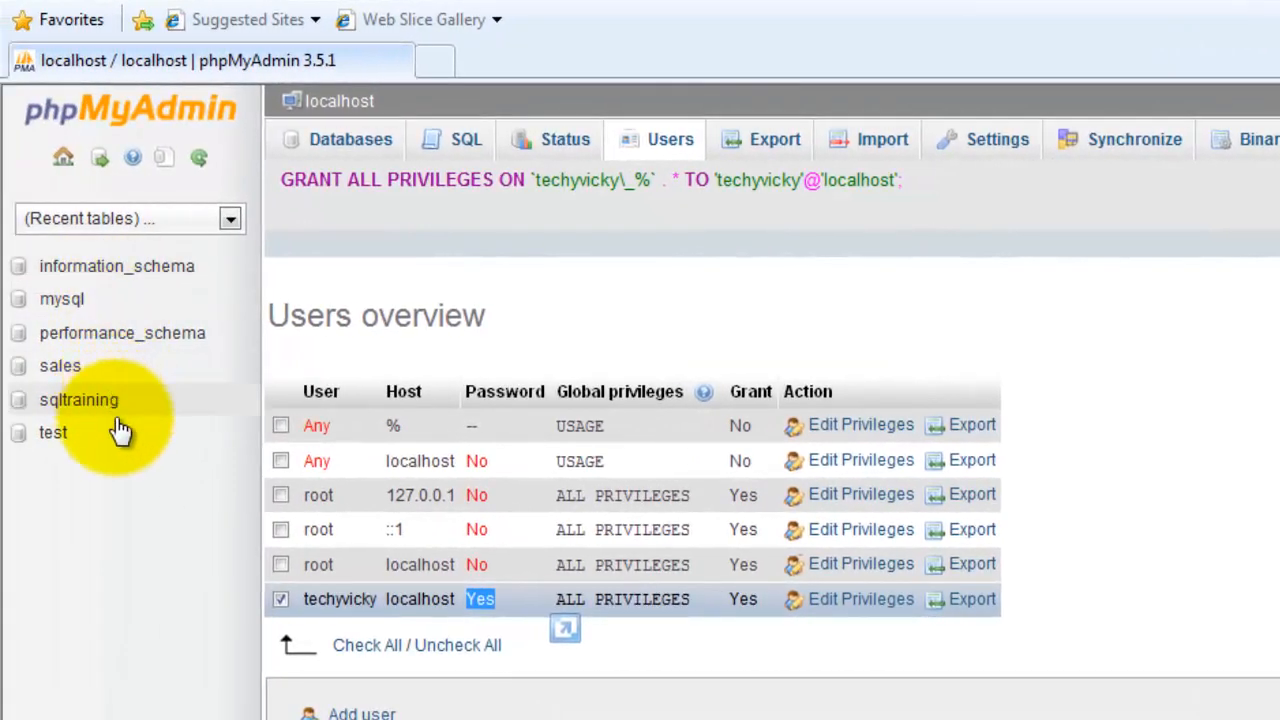
{"action": "mouse_move", "coordinate": [100, 440]}
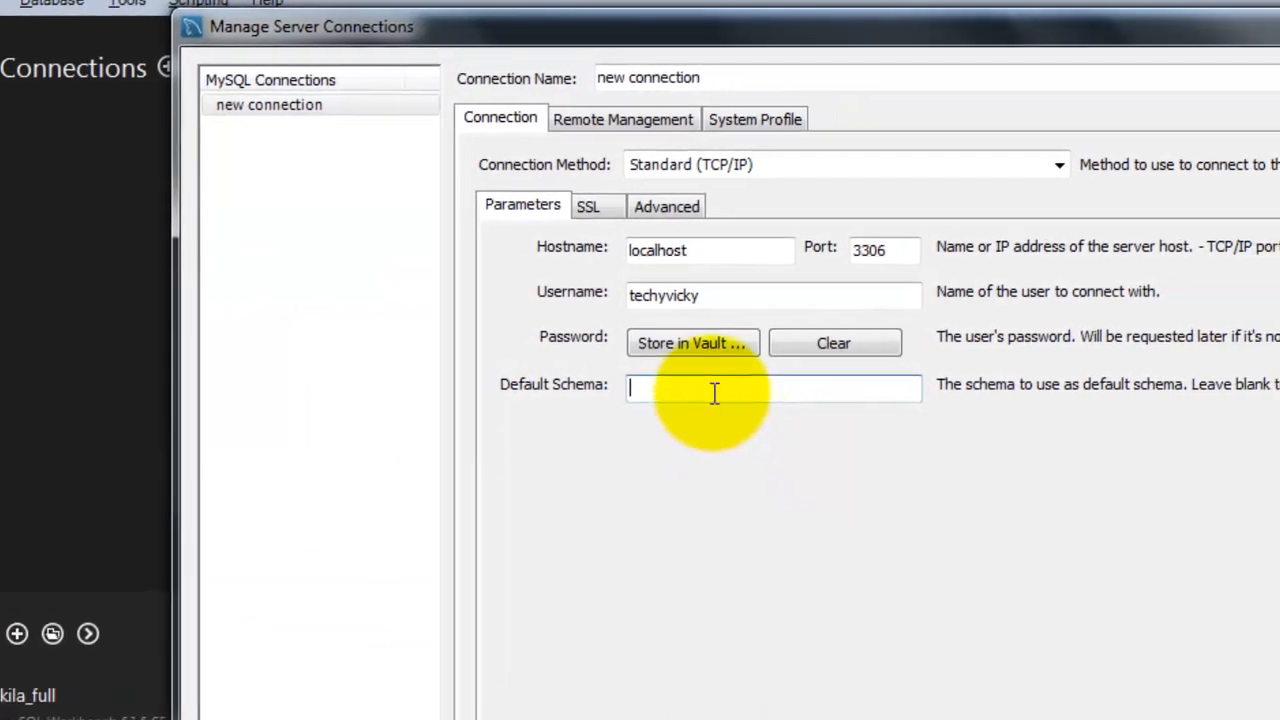
{"action": "type", "text": "sql"}
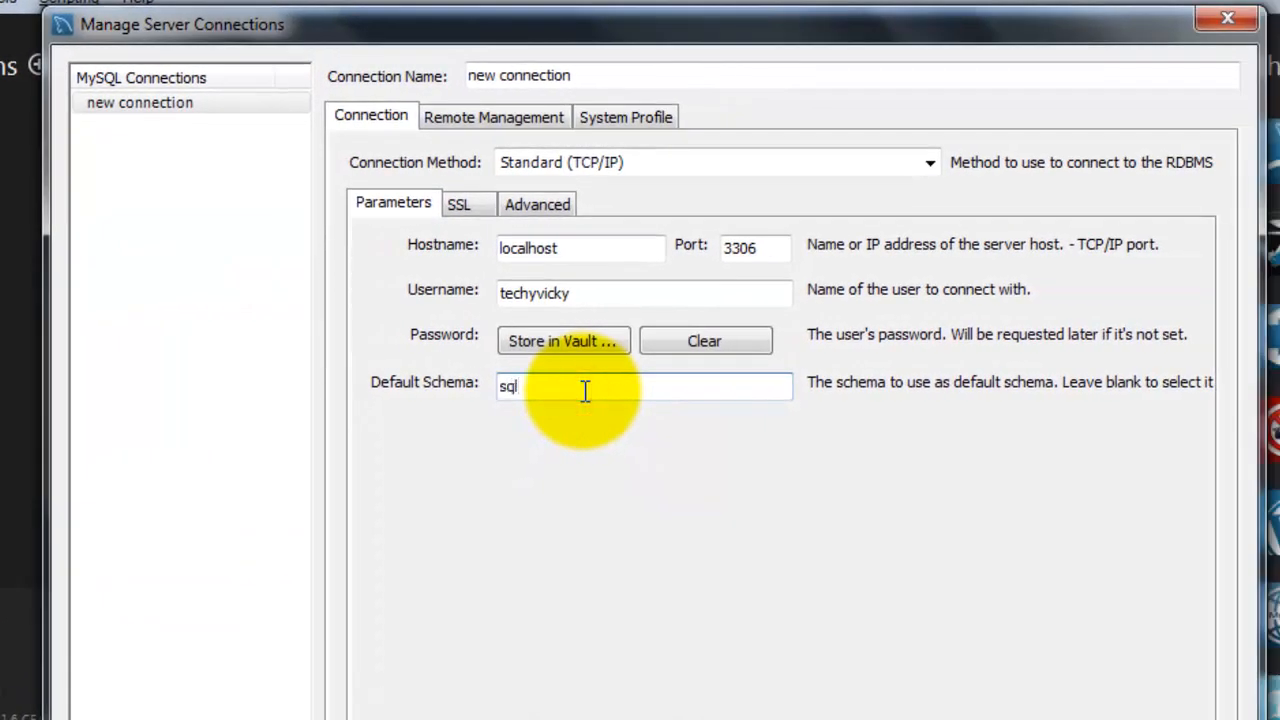
{"action": "type", "text": "training"}
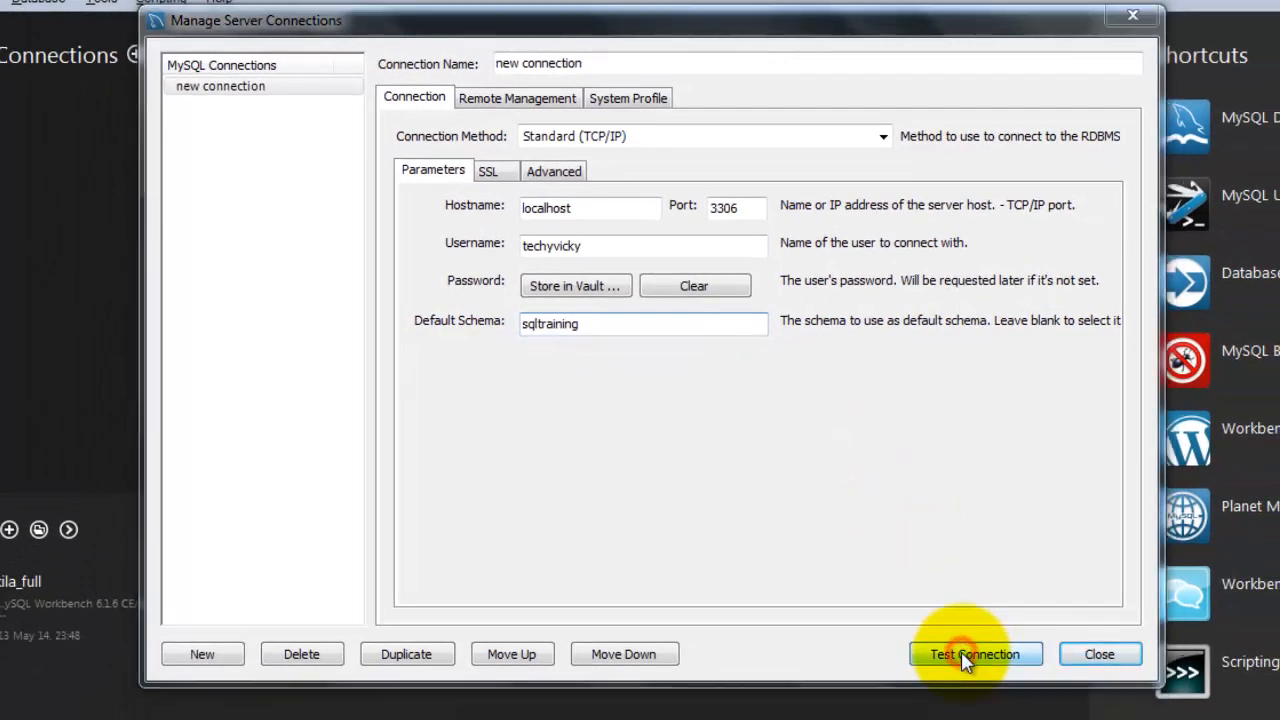
- Test the techyvicky connection successfully with its password saved in the vault
{"action": "left_click", "coordinate": [974, 654]}
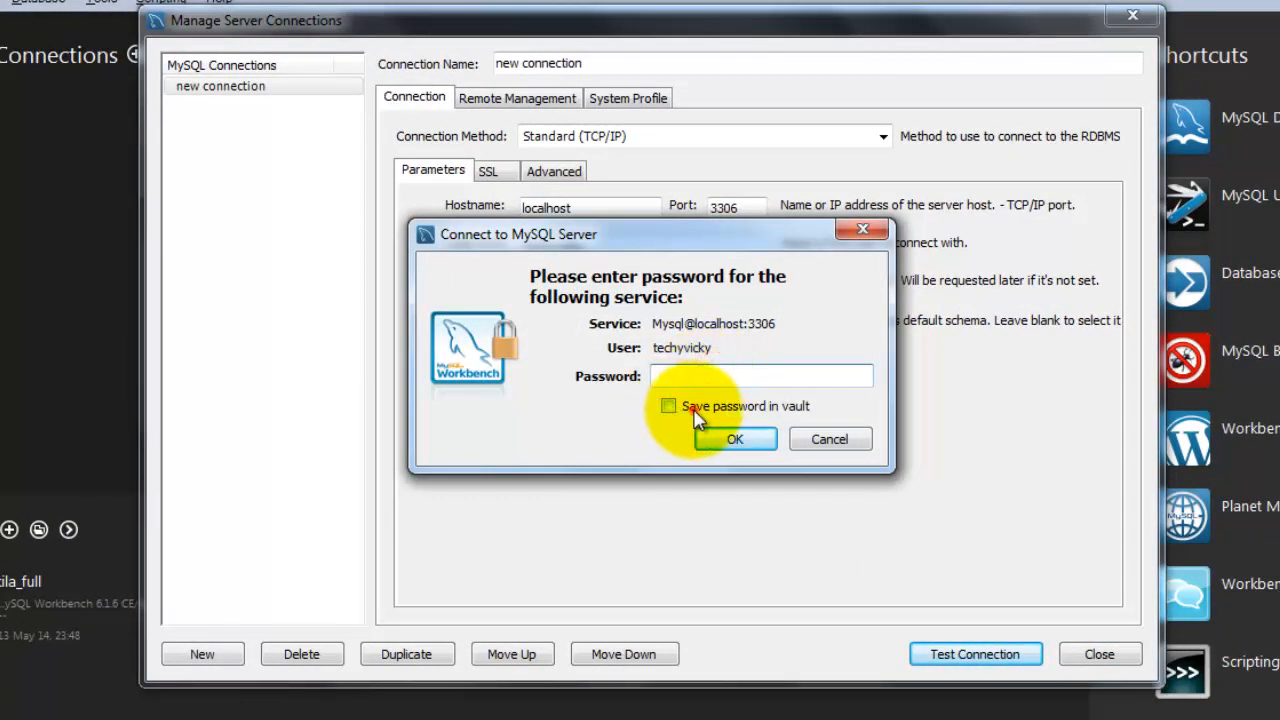
{"action": "left_click", "coordinate": [668, 406]}
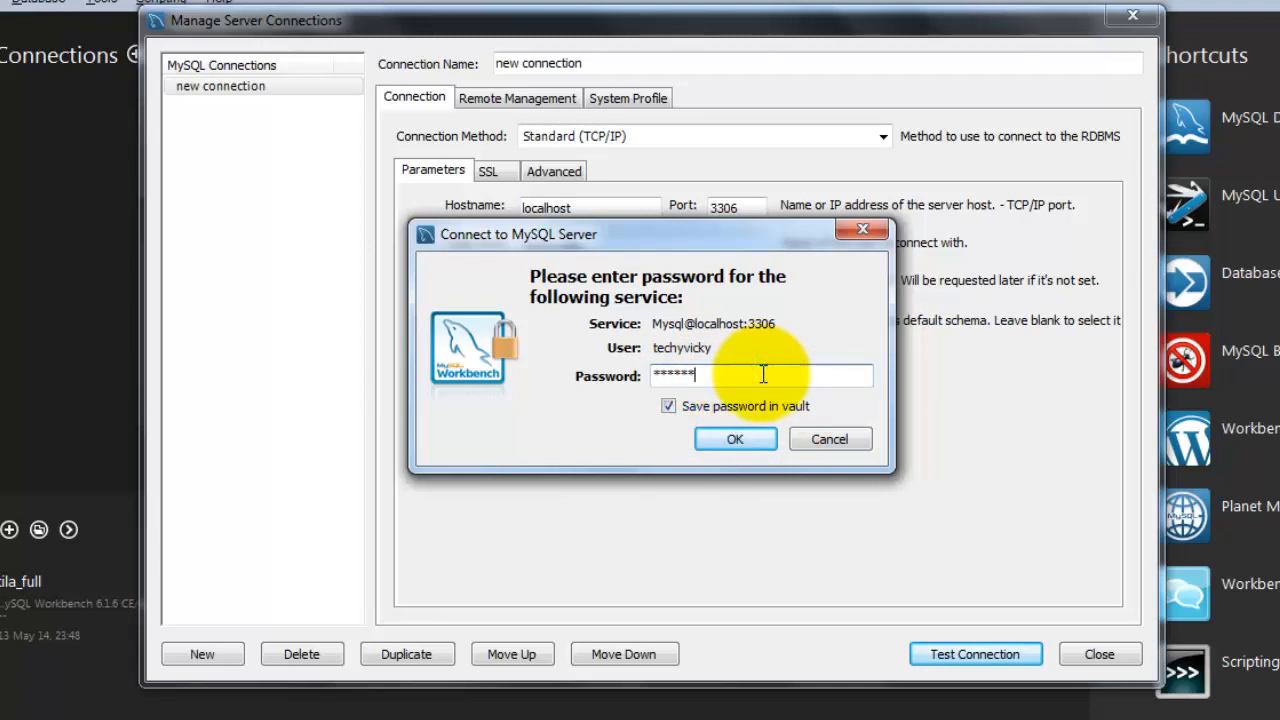
{"action": "left_click", "coordinate": [736, 440]}
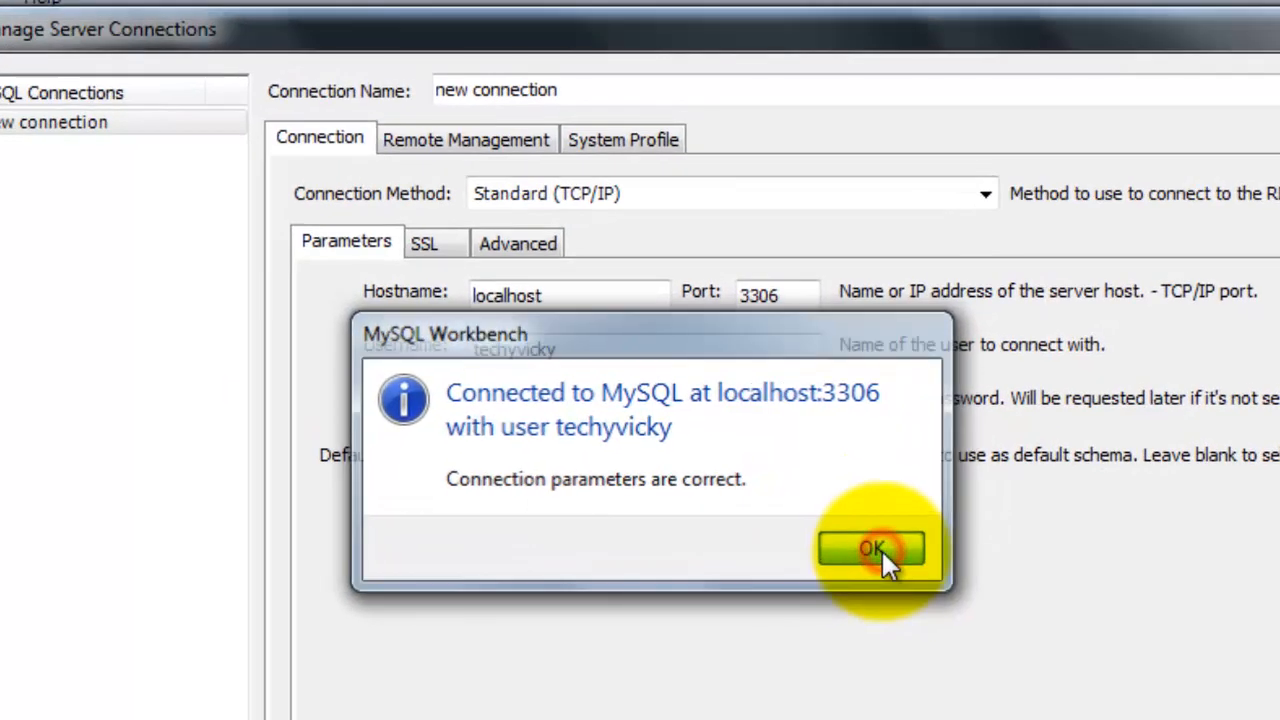
{"action": "left_click", "coordinate": [872, 548]}
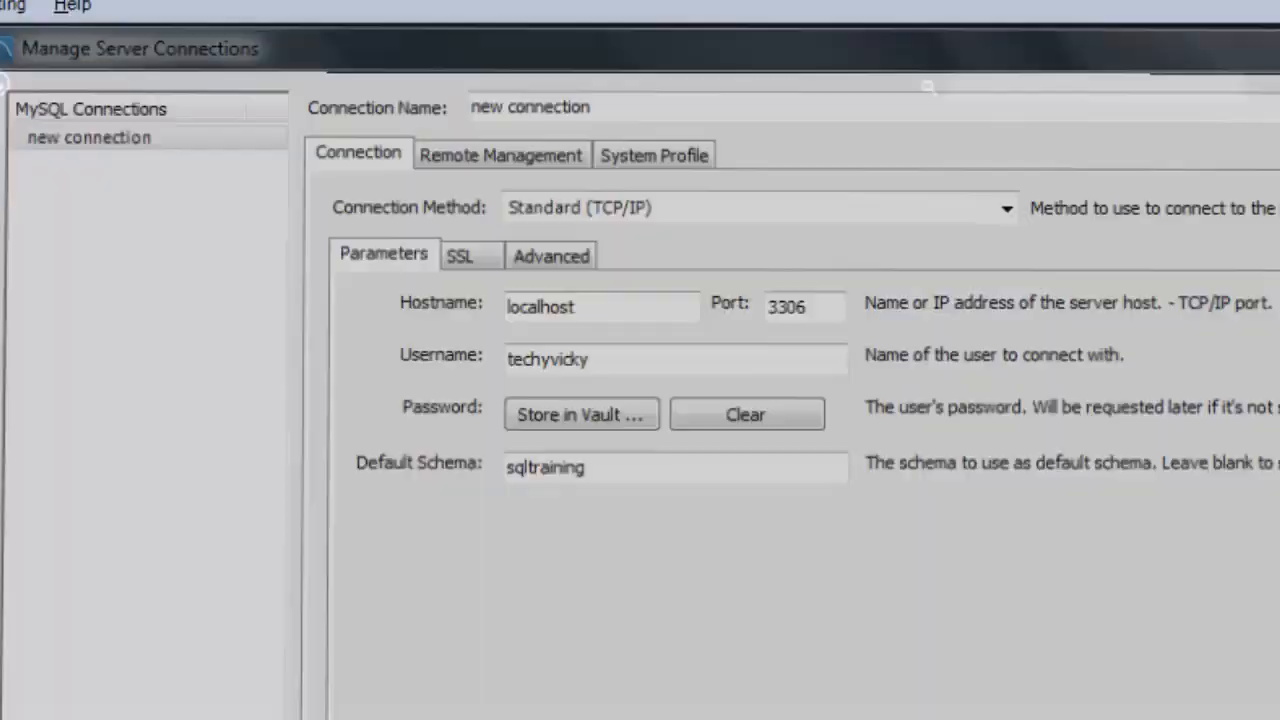
{"action": "left_click", "coordinate": [238, 96]}
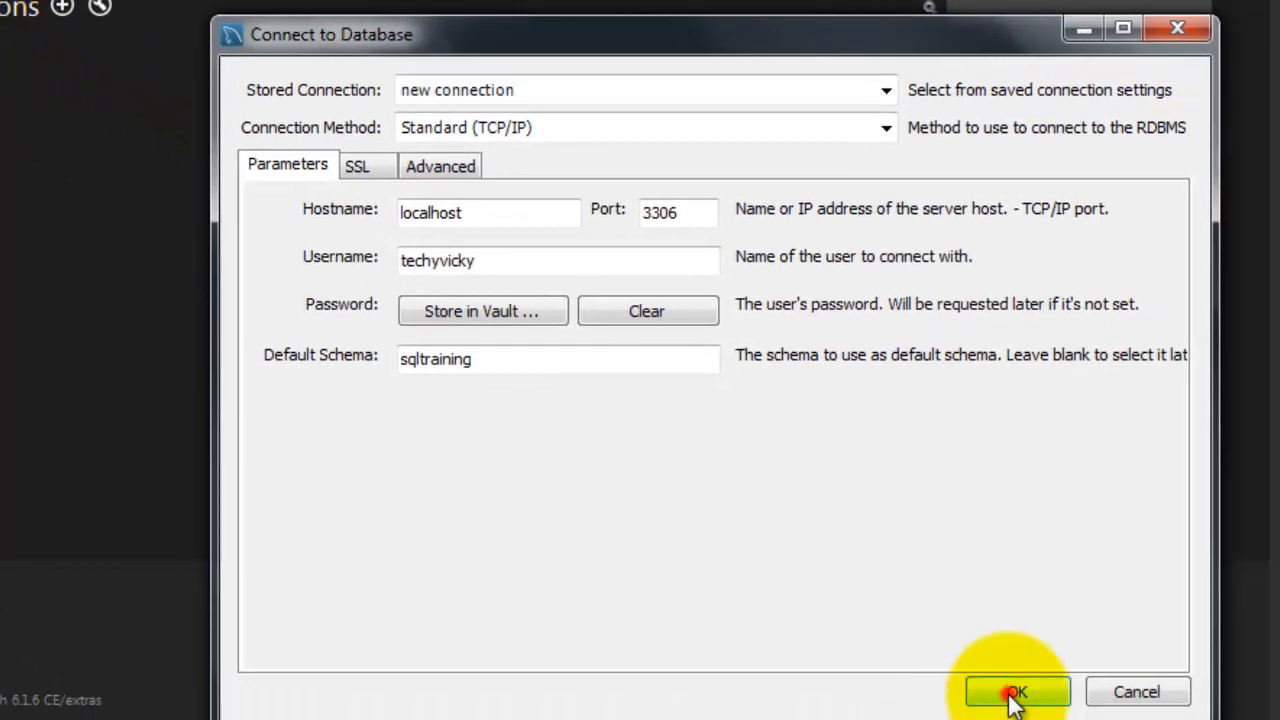
- Connect to the database using the new techyvicky connection
{"action": "left_click", "coordinate": [1016, 692]}
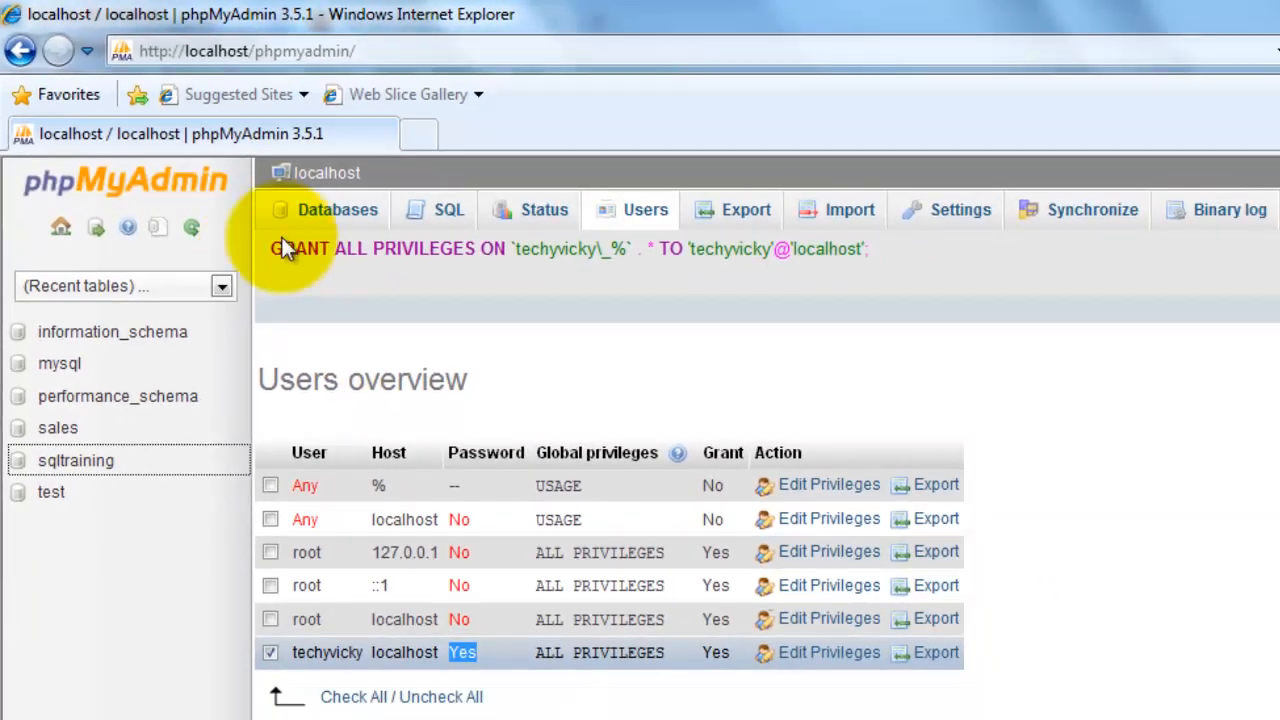
{"action": "mouse_move", "coordinate": [116, 462]}
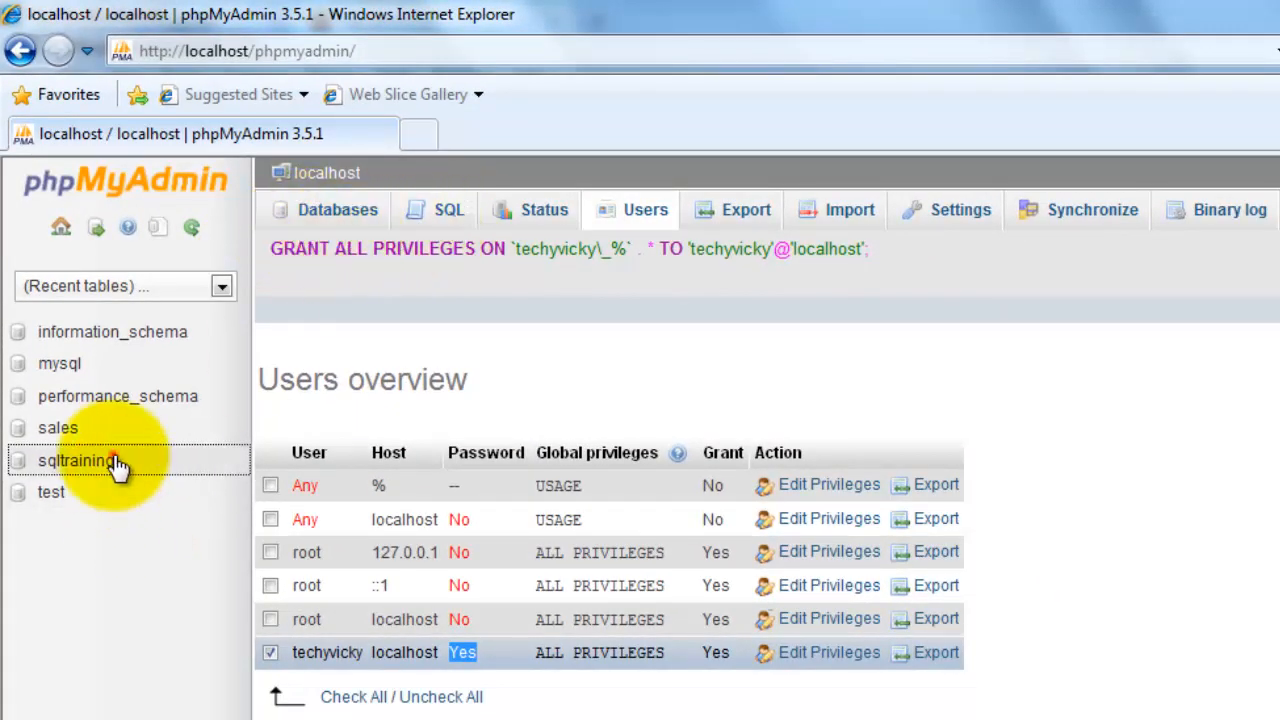
- View the five-column structure of the product_items table in the sqltraining database
{"action": "left_click", "coordinate": [76, 460]}
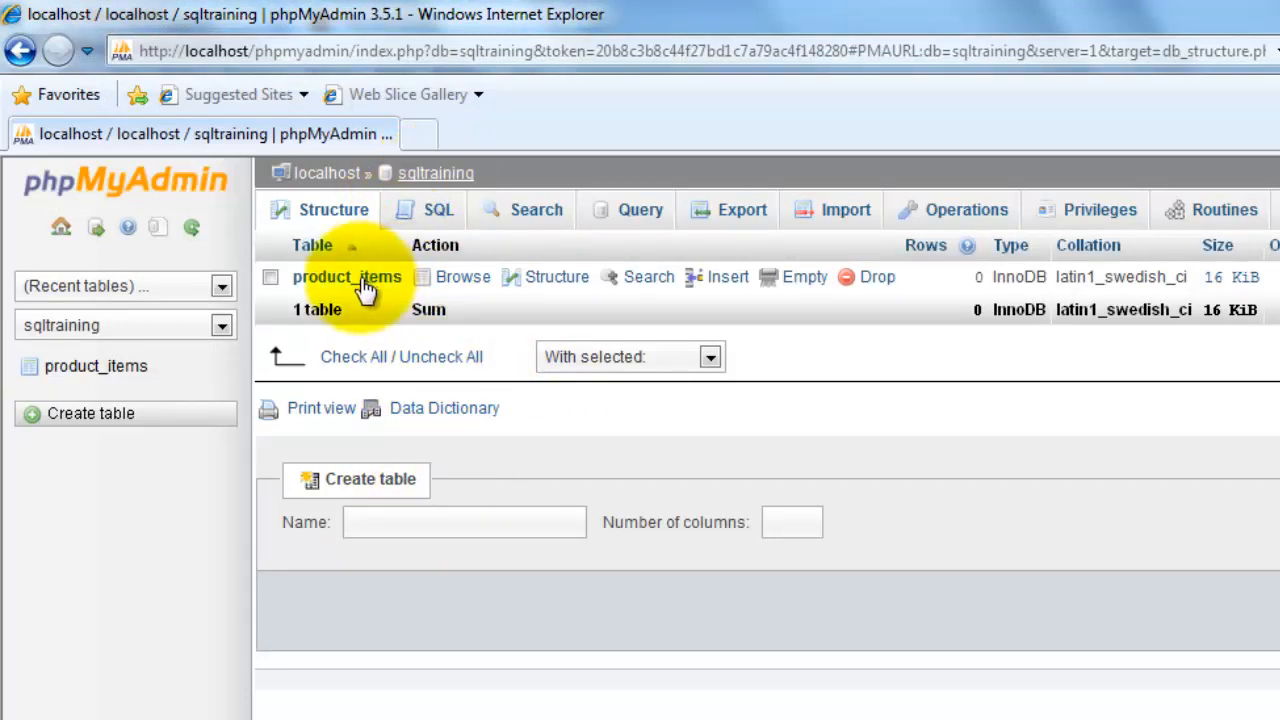
{"action": "left_click", "coordinate": [348, 276]}
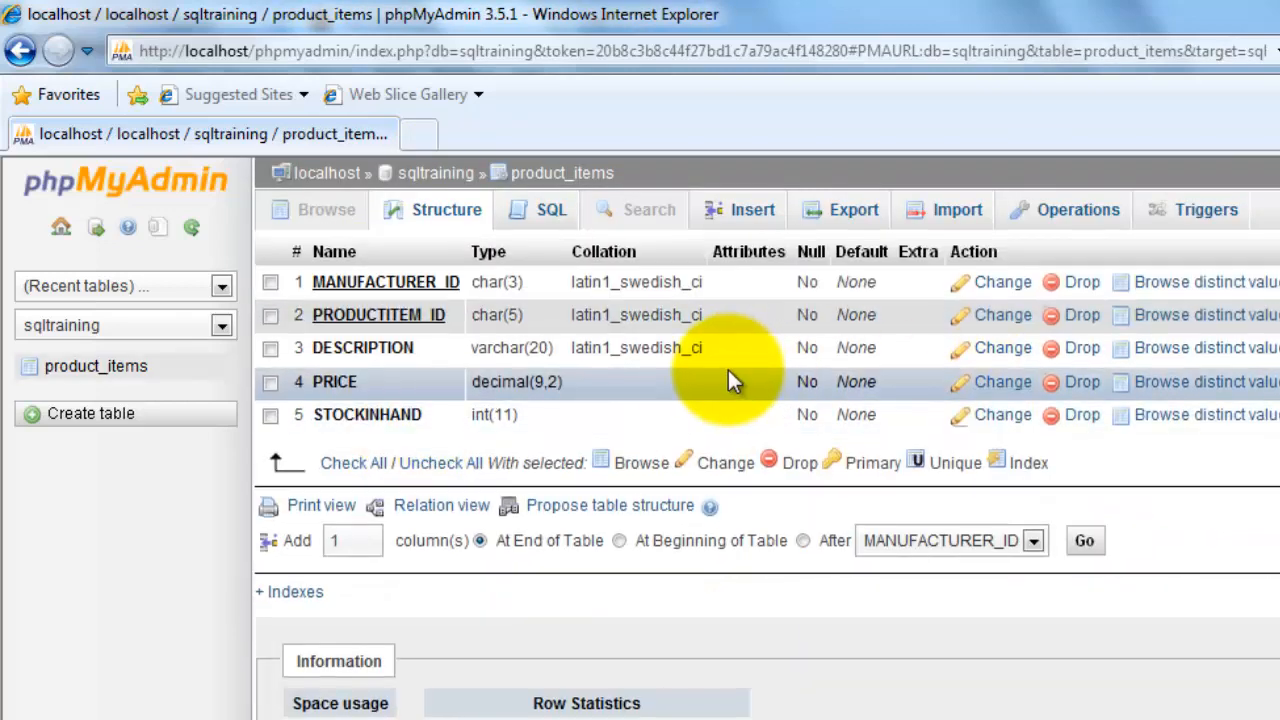
{"action": "left_click", "coordinate": [326, 210]}
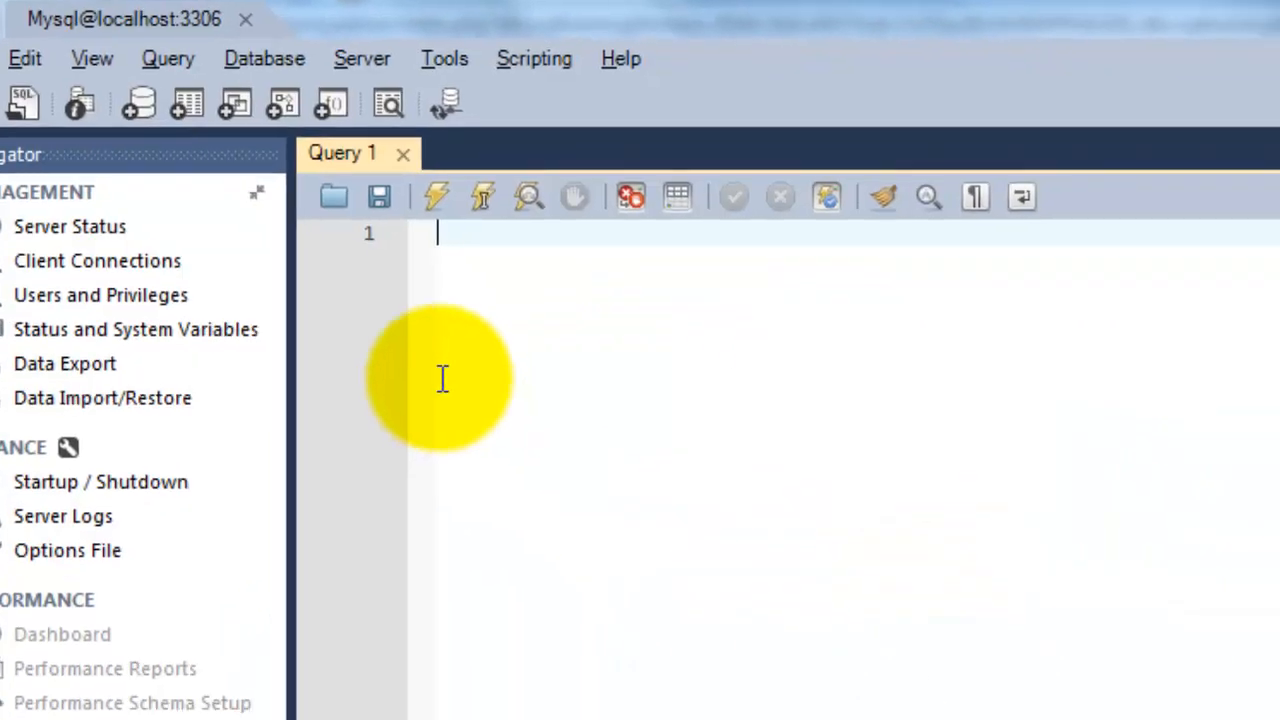
- Enter the query select * from product_items in the Query 1 tab
{"action": "type", "text": "s"}
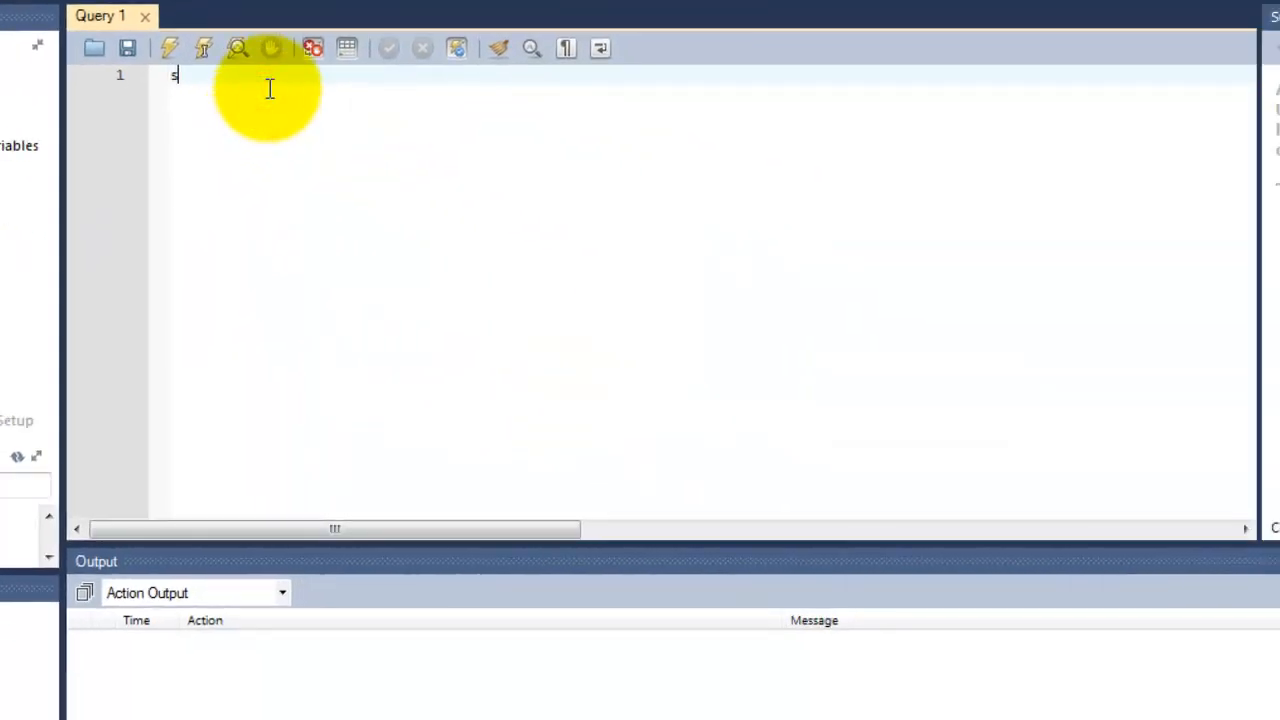
{"action": "type", "text": "elect"}
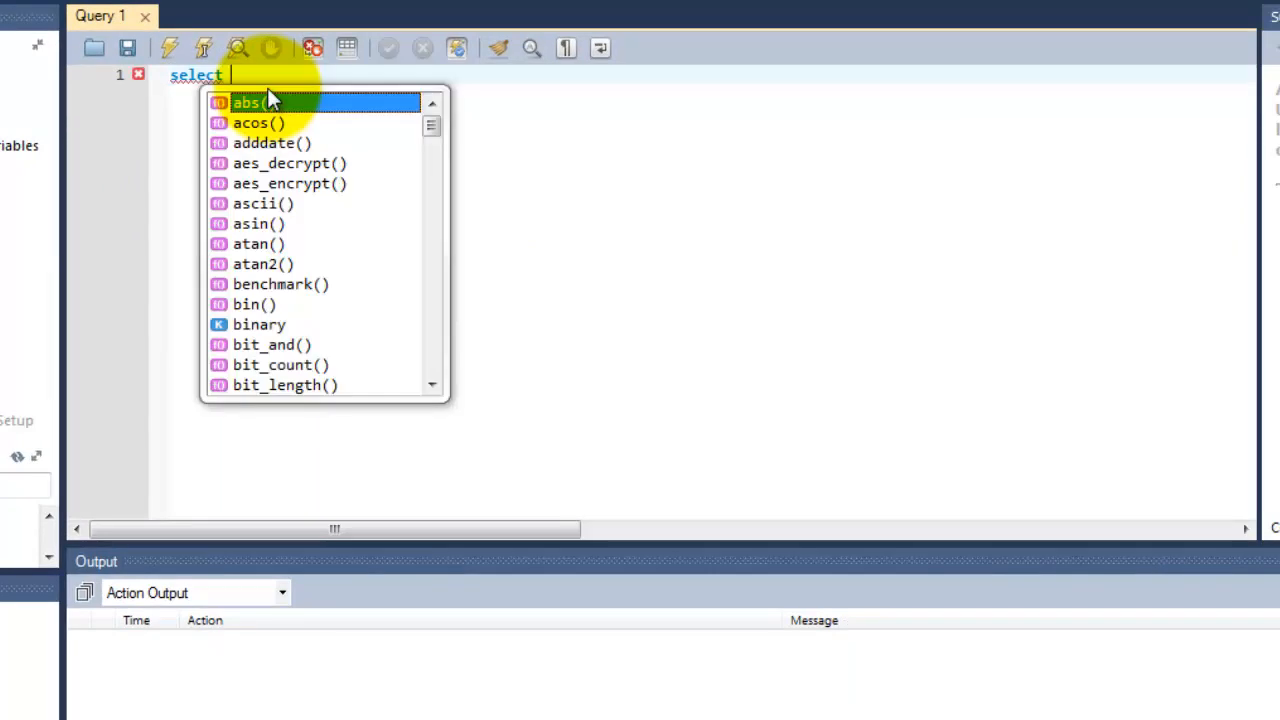
{"action": "type", "text": "*"}
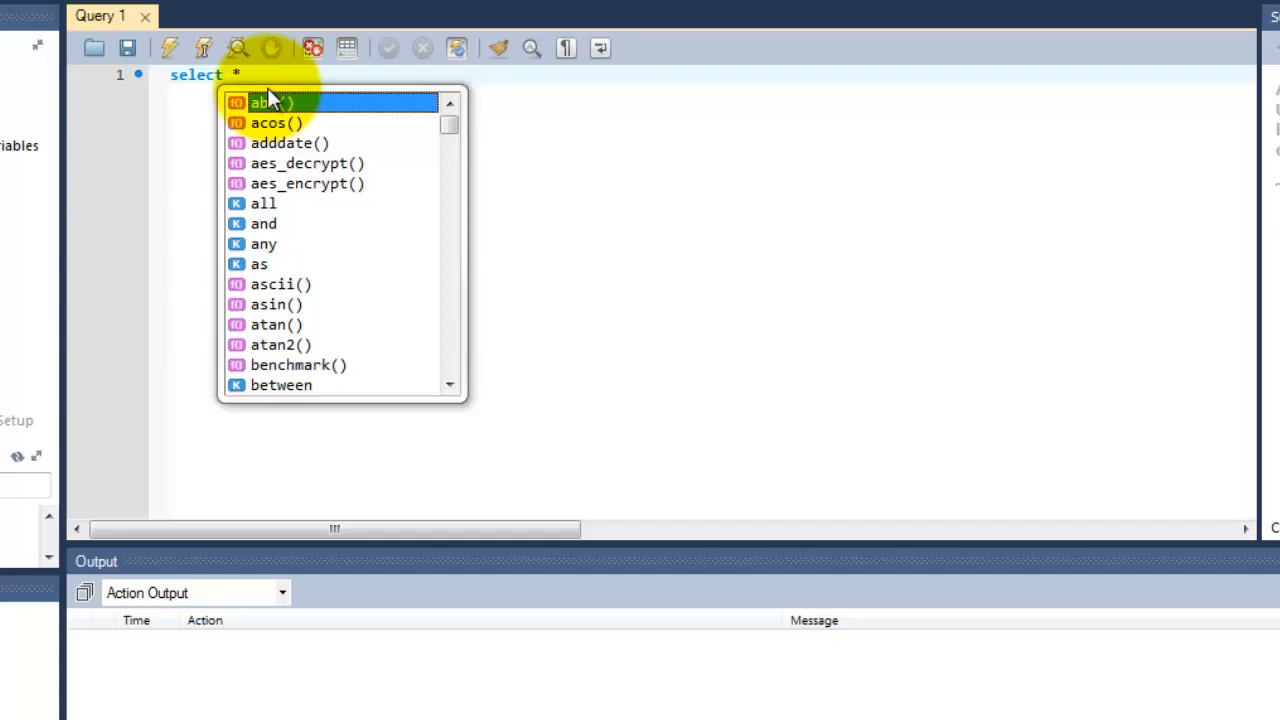
{"action": "type", "text": "from"}
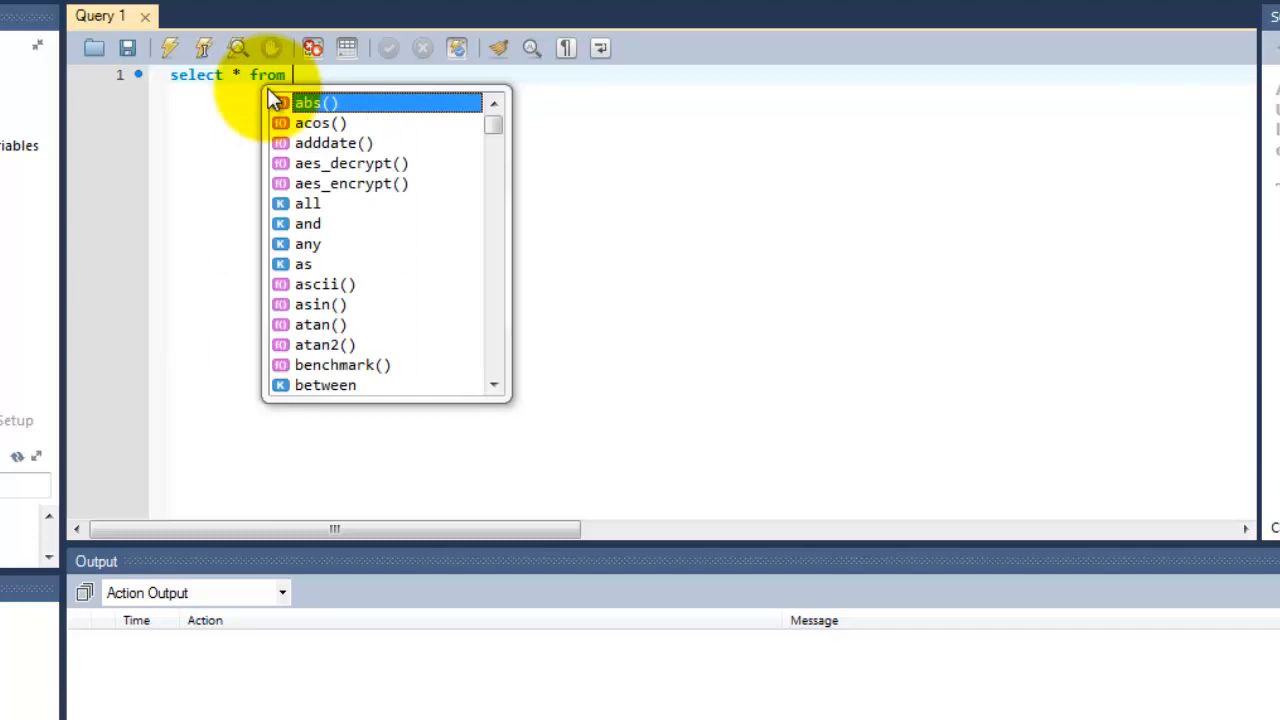
{"action": "type", "text": "table"}
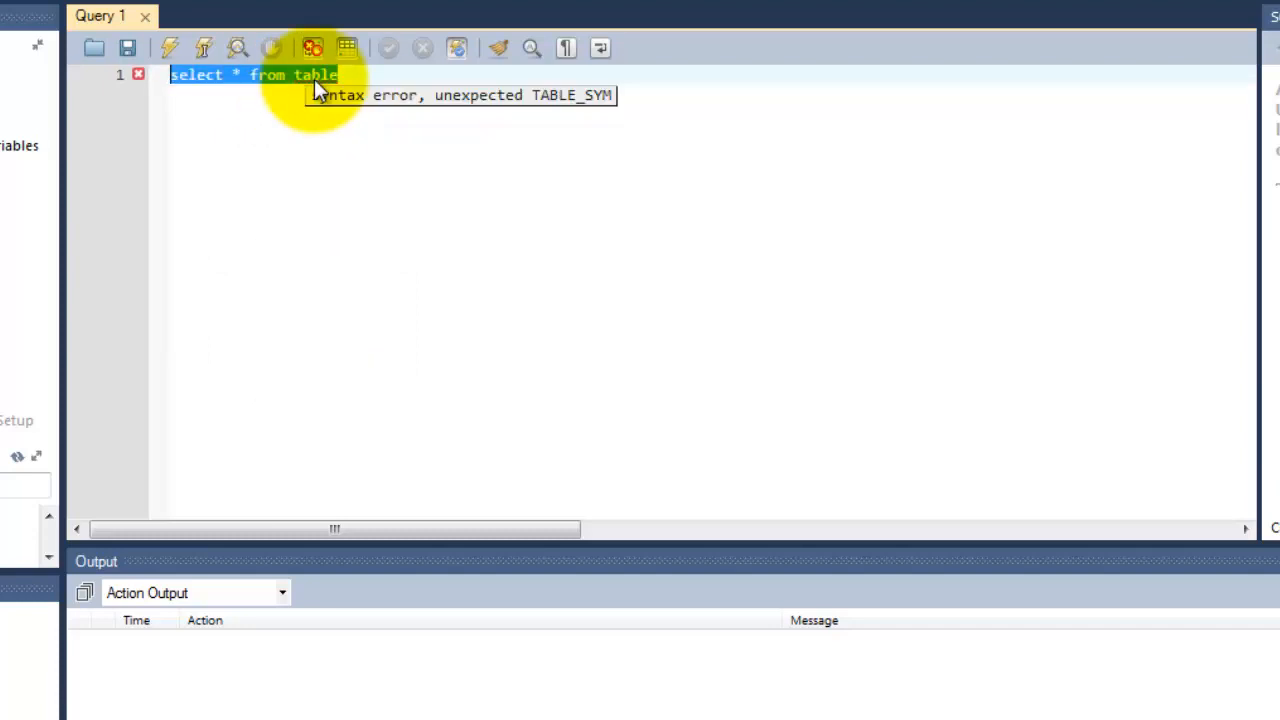
{"action": "type", "text": "produc"}
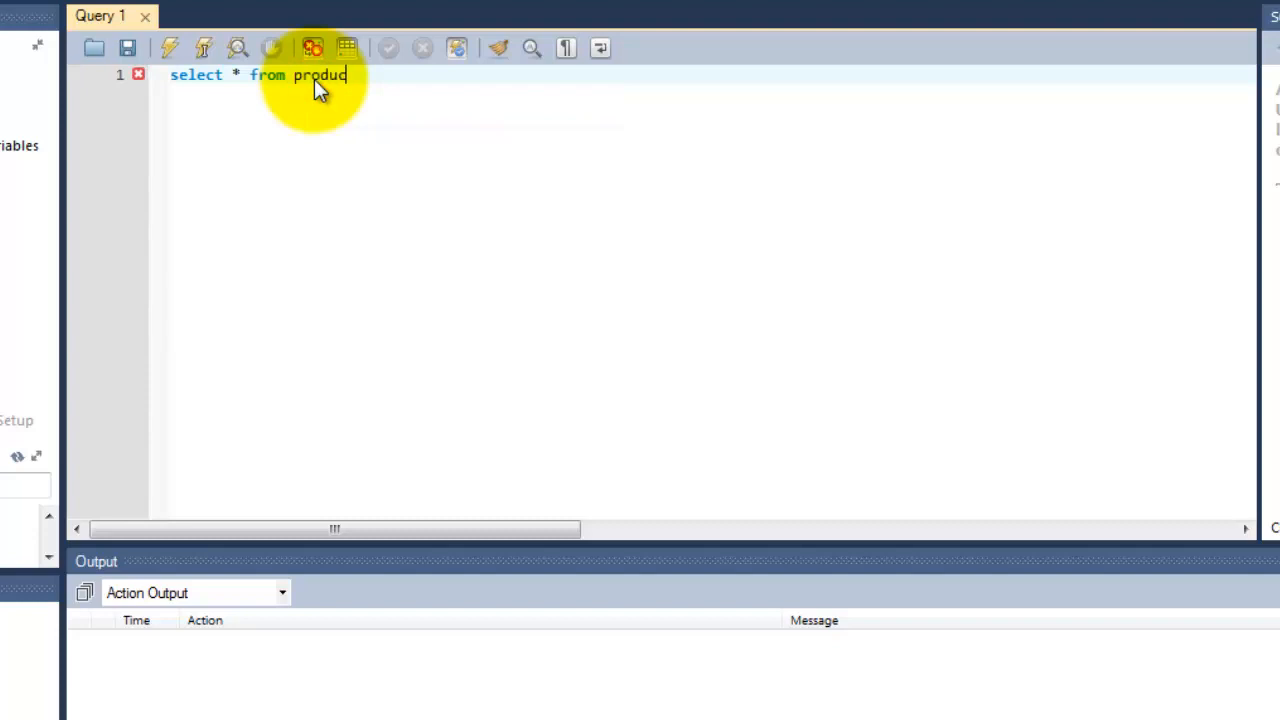
{"action": "type", "text": "t_items"}
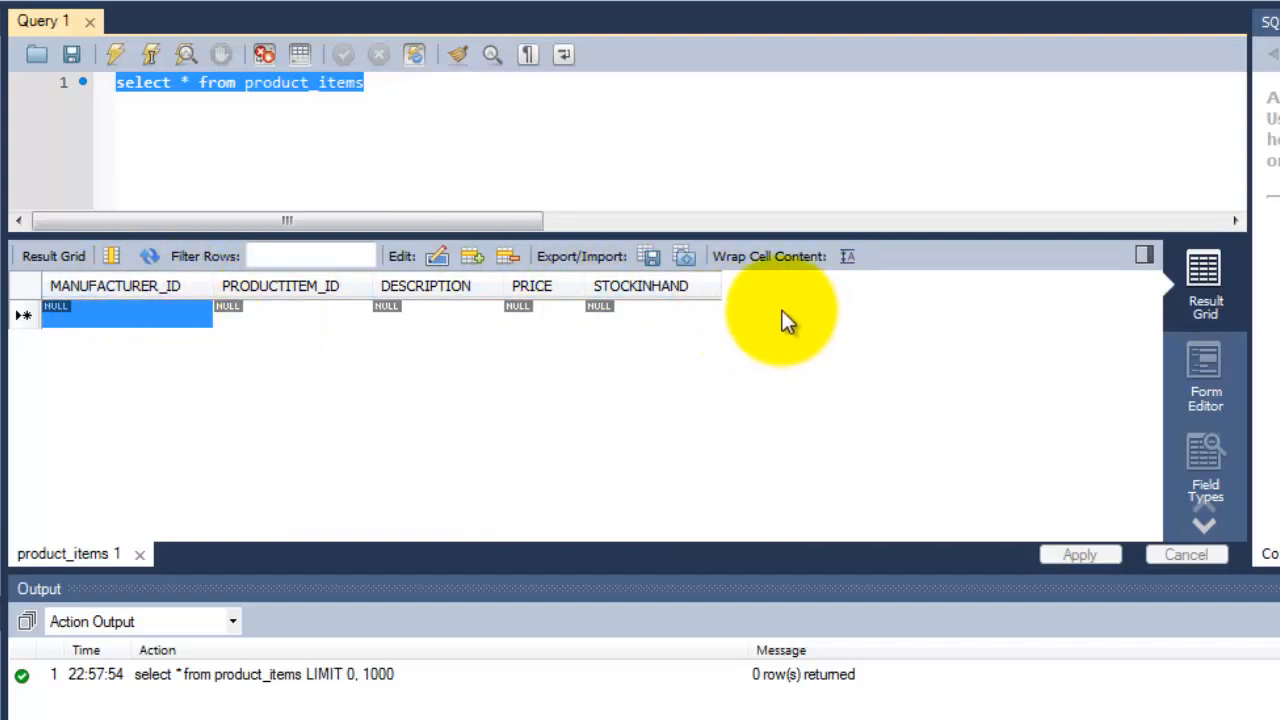
{"action": "mouse_move", "coordinate": [292, 356]}
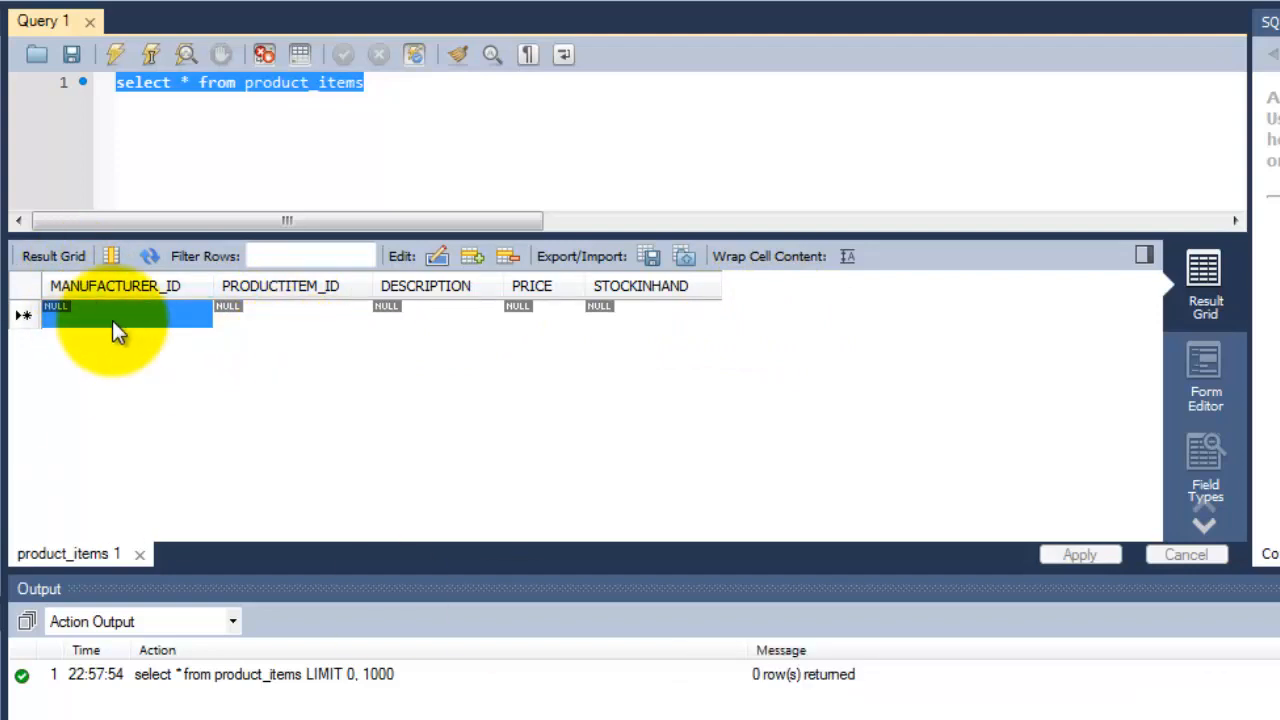
{"action": "mouse_move", "coordinate": [324, 350]}
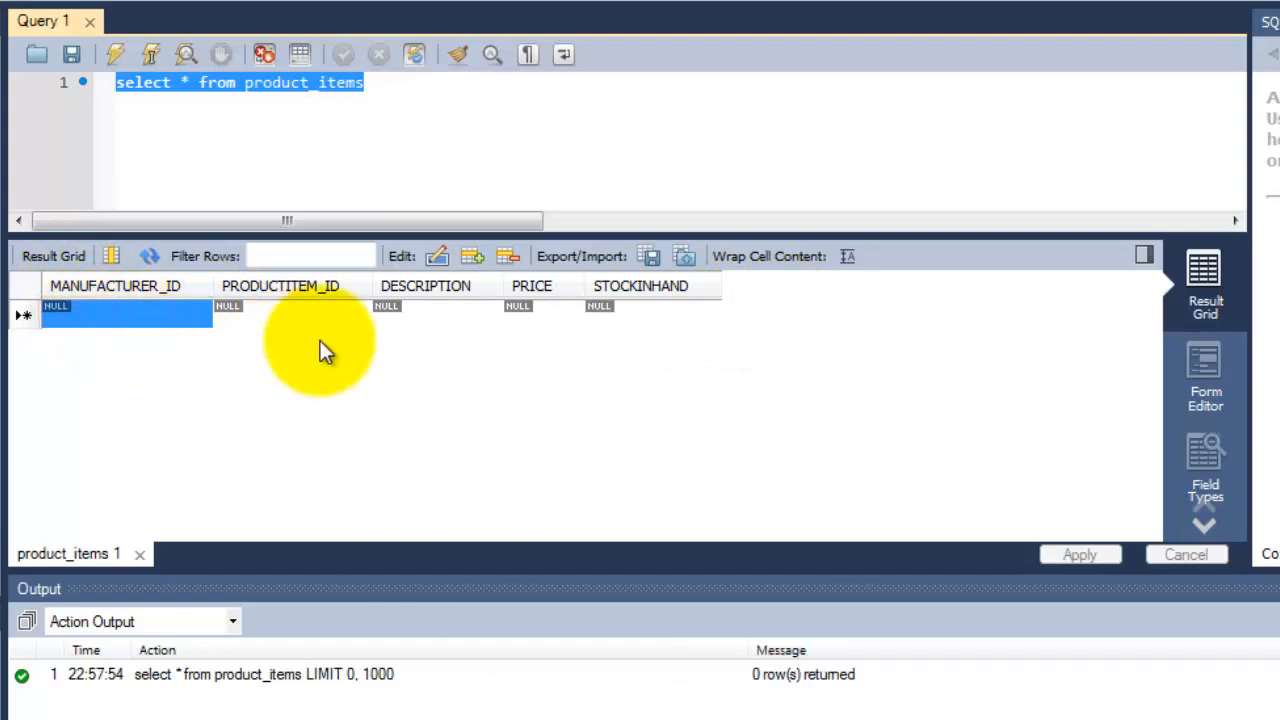
{"action": "mouse_move", "coordinate": [516, 336]}
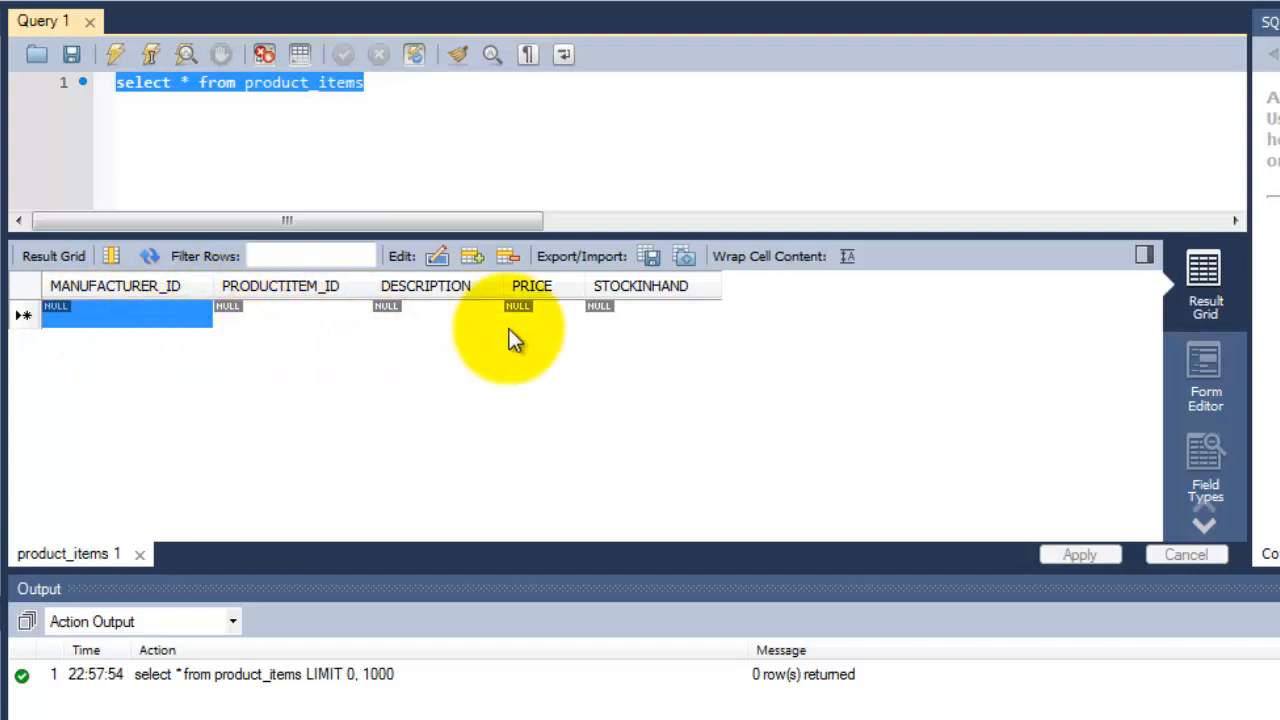
{"action": "mouse_move", "coordinate": [448, 348]}
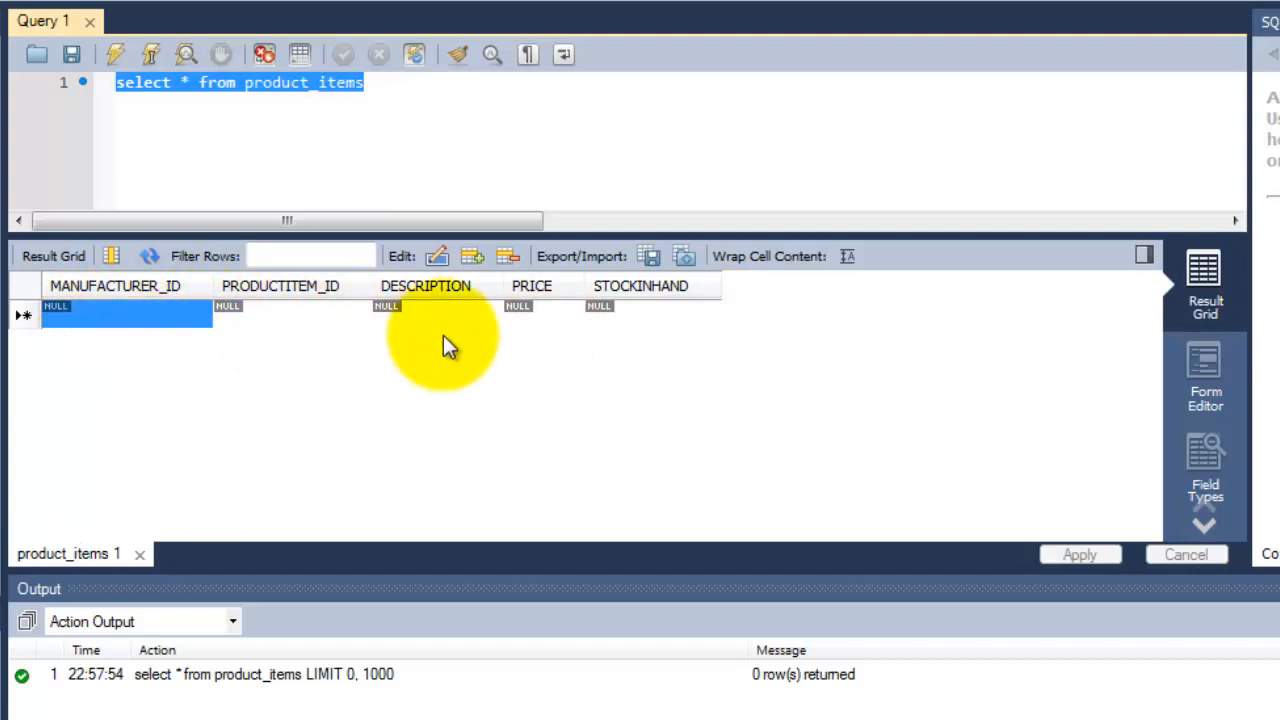
{"action": "mouse_move", "coordinate": [1204, 364]}
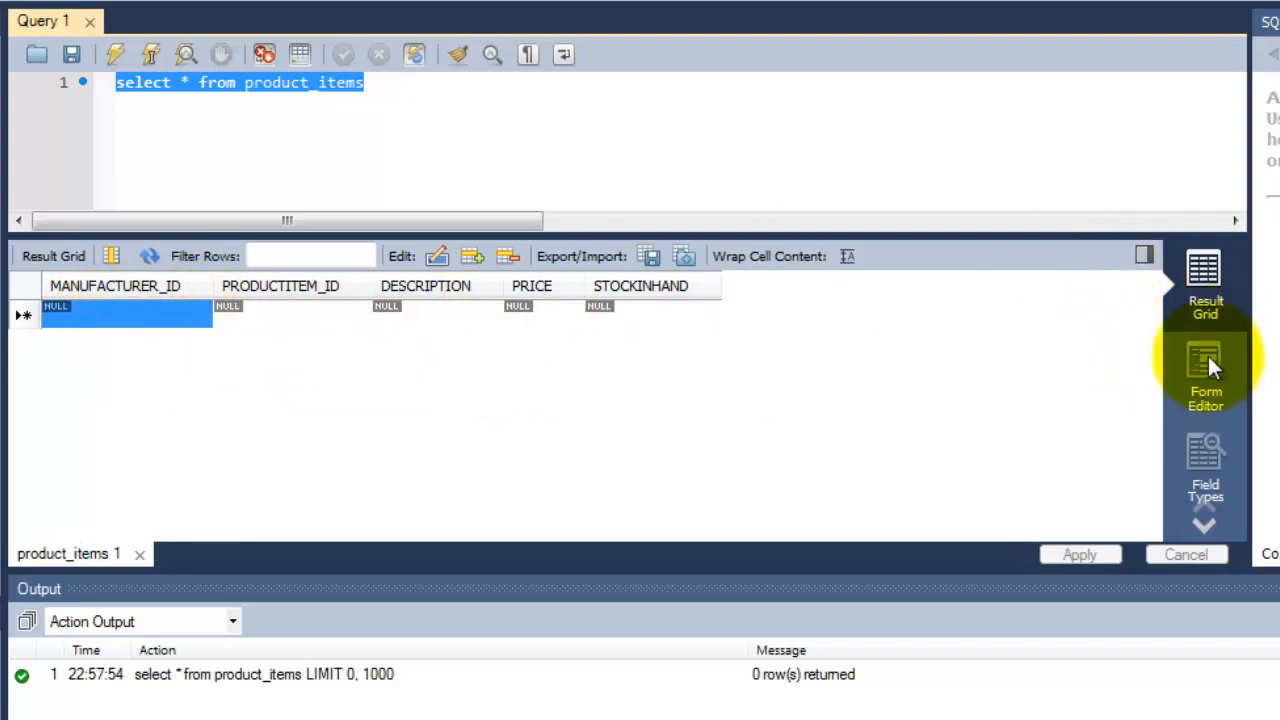
- Fill the Form Editor with the row 123, 16464, Best Book, 384.00, 599 and review its insert
{"action": "left_click", "coordinate": [1204, 376]}
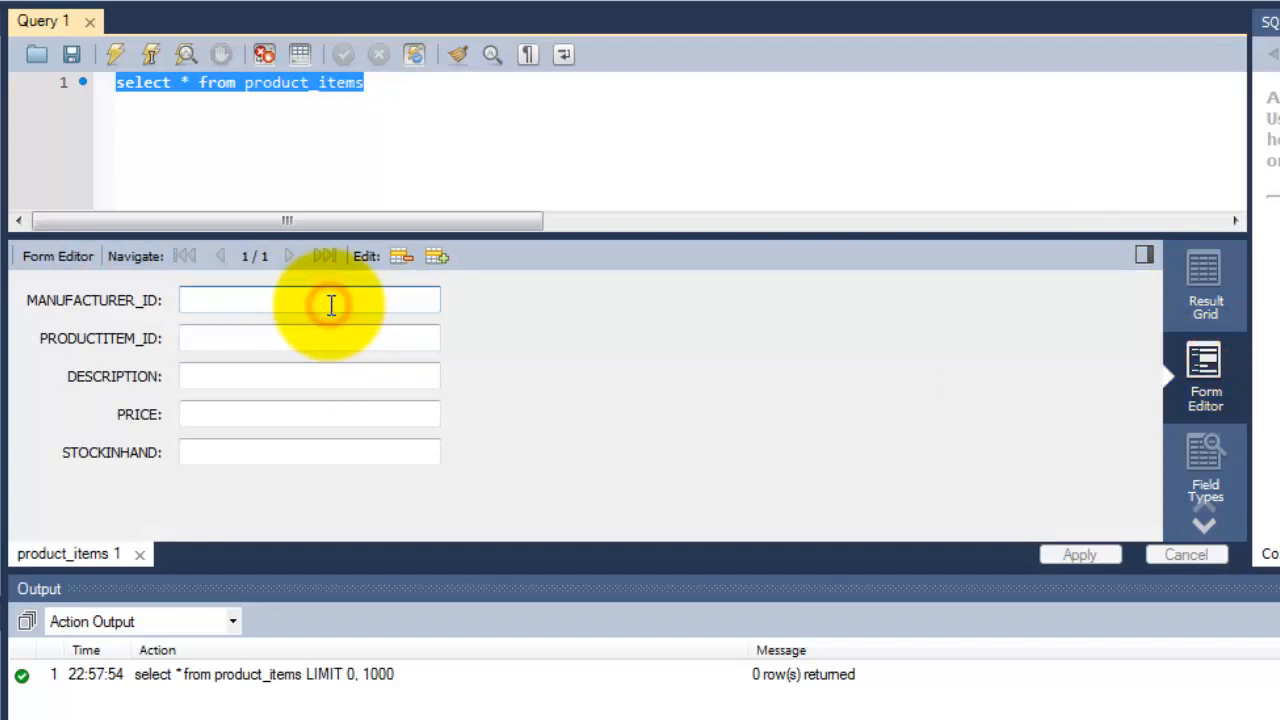
{"action": "type", "text": "123"}
{"action": "left_click", "coordinate": [310, 414]}
{"action": "type", "text": "384"}
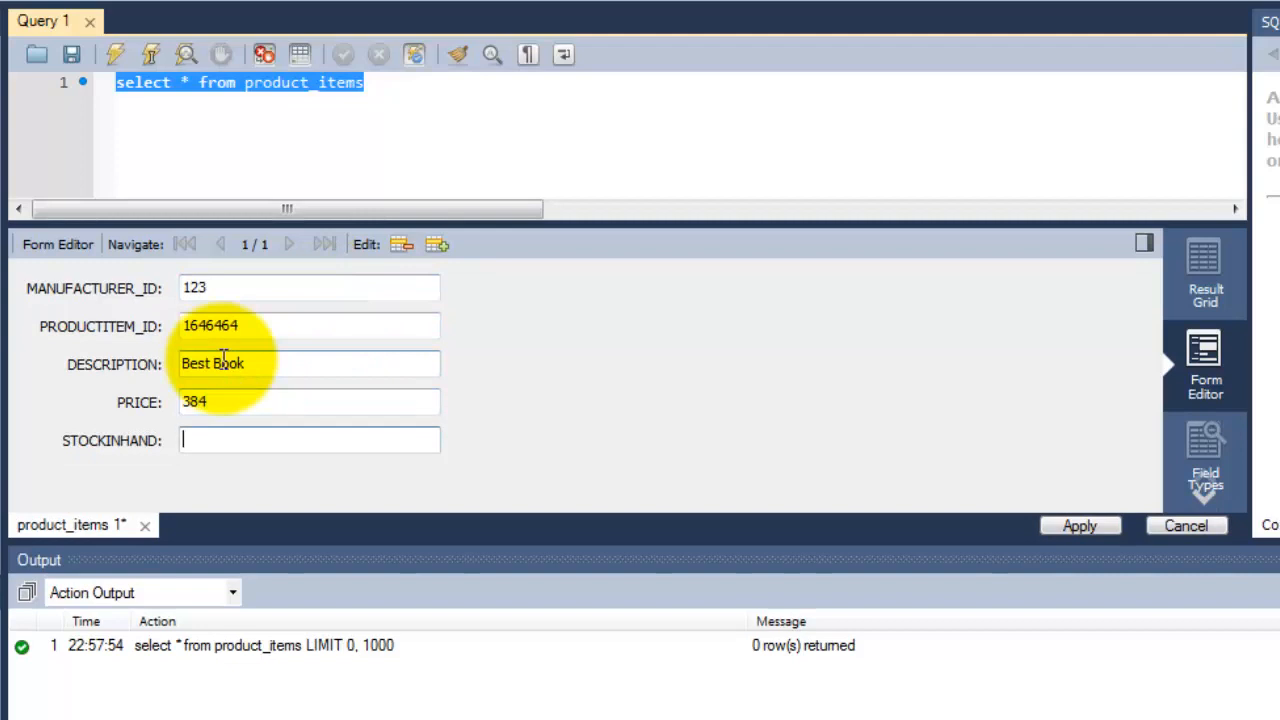
{"action": "type", "text": "599"}
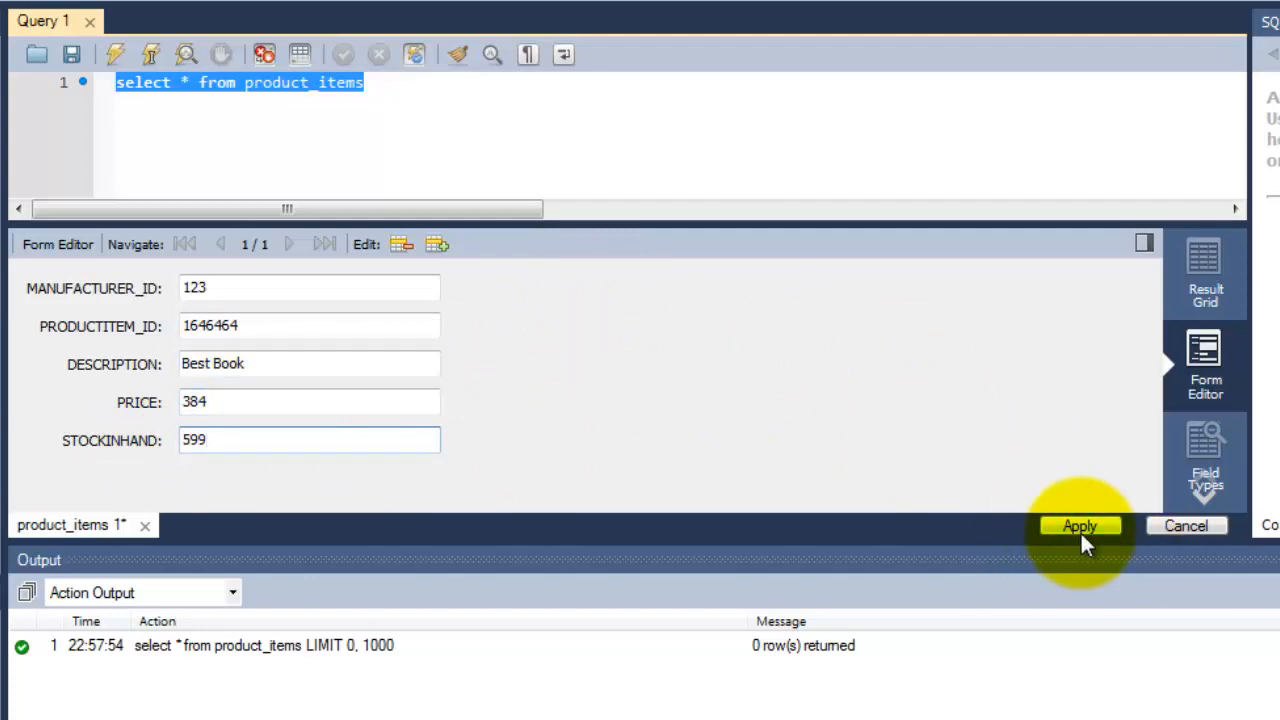
{"action": "left_click", "coordinate": [1080, 524]}
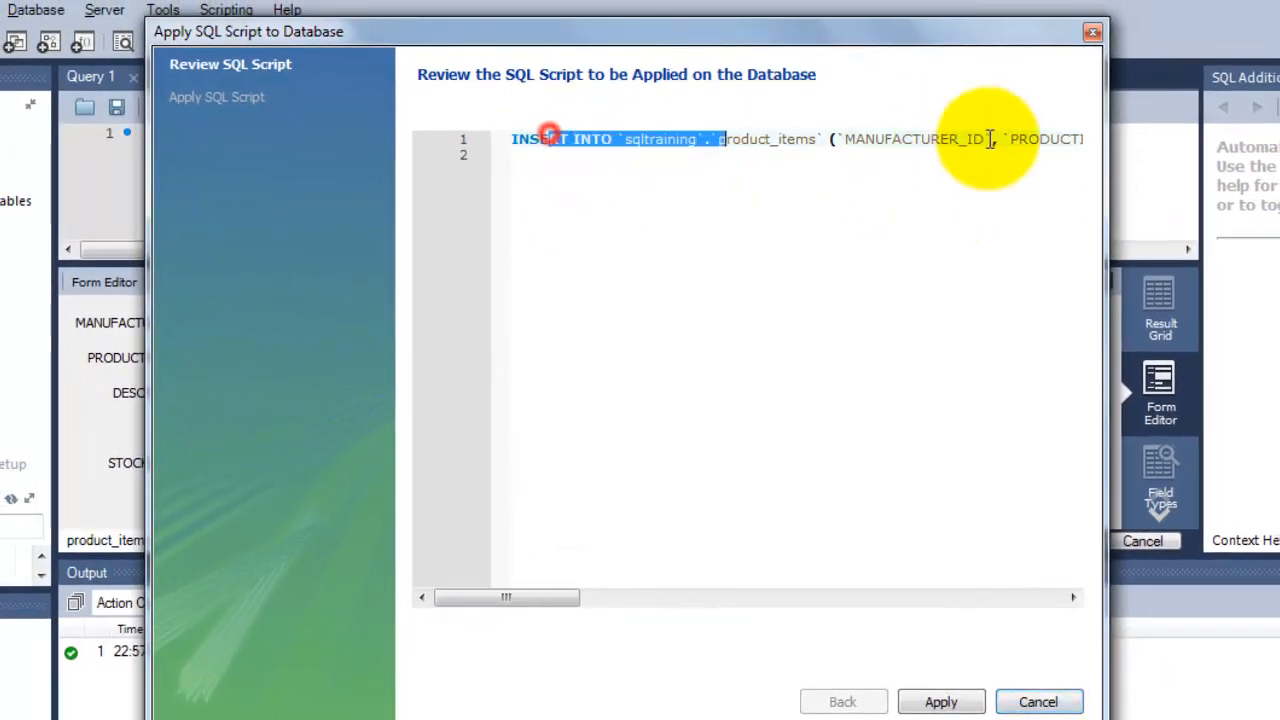
- Commit the insert script and display the new row in the Result Grid
{"action": "left_click", "coordinate": [940, 700]}
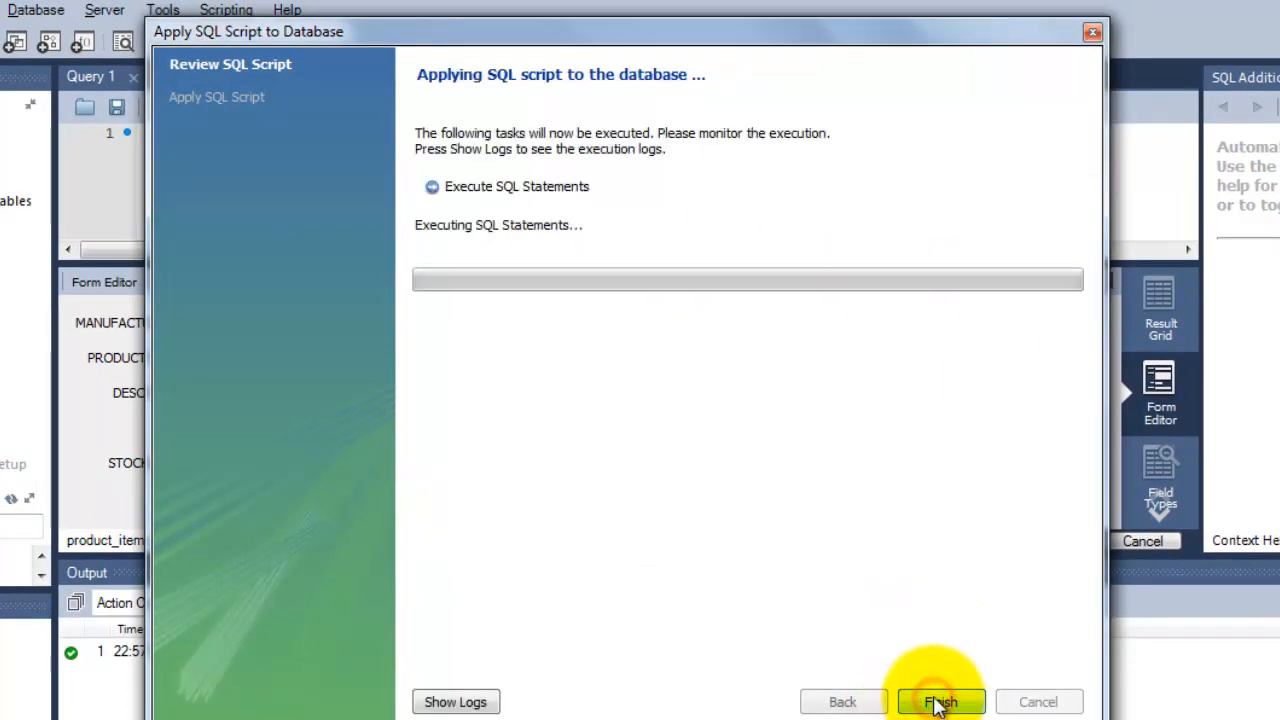
{"action": "left_click", "coordinate": [940, 700]}
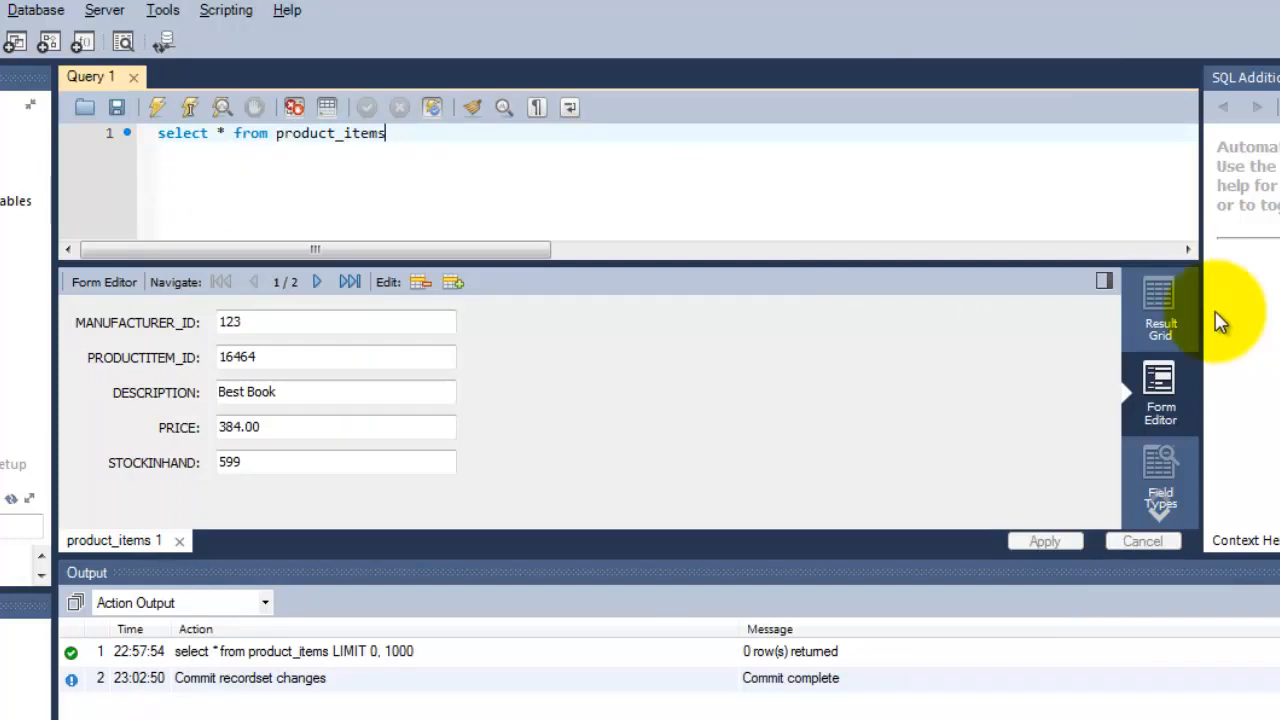
{"action": "left_click", "coordinate": [1160, 300]}
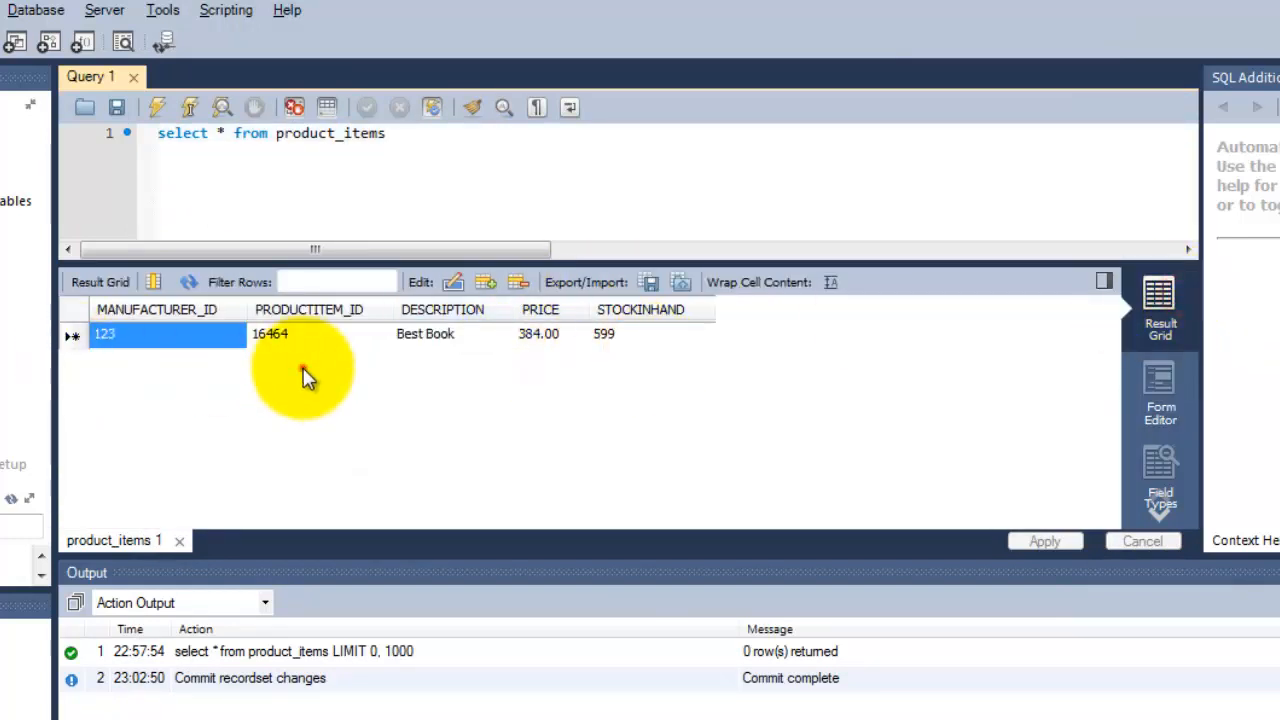